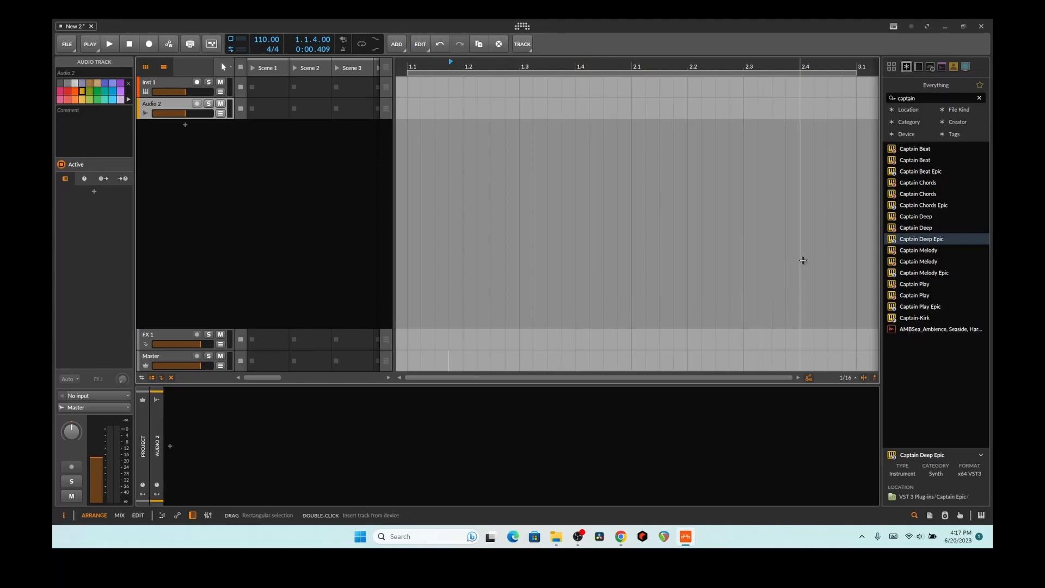
# Step: Insert Captain Chords Epic from the browser search results as a new instrument track
pyautogui.click(924, 205)
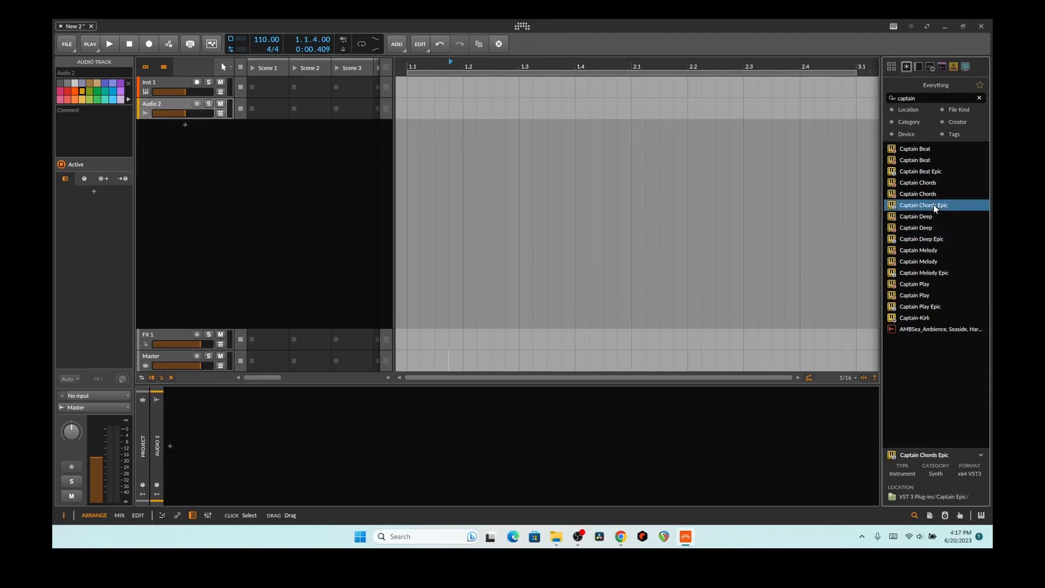
pyautogui.doubleClick(924, 205)
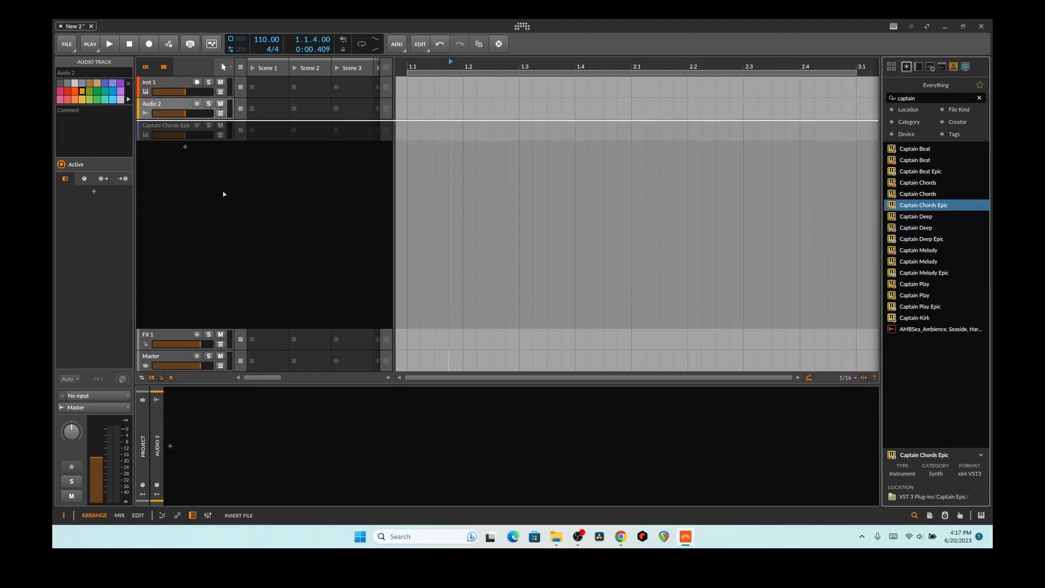
pyautogui.doubleClick(924, 205)
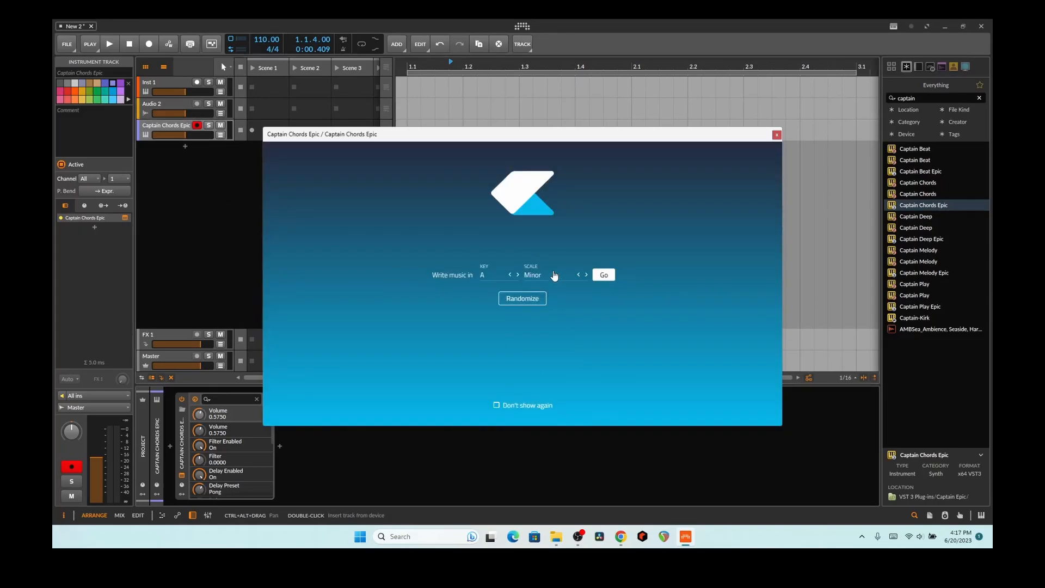
# Step: Set the scale to Lydian and start writing in A Lydian
pyautogui.click(540, 274)
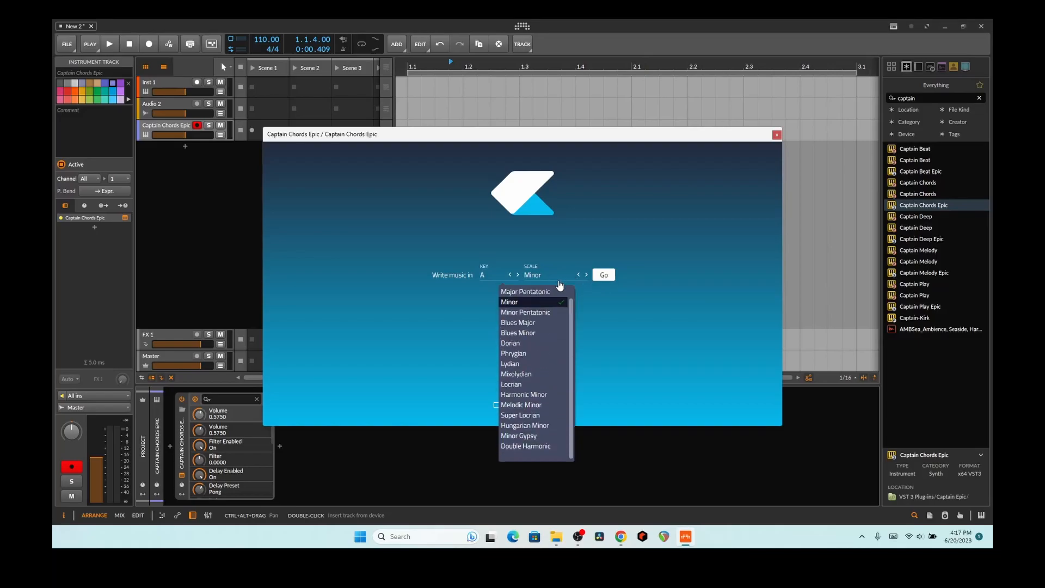
pyautogui.click(509, 364)
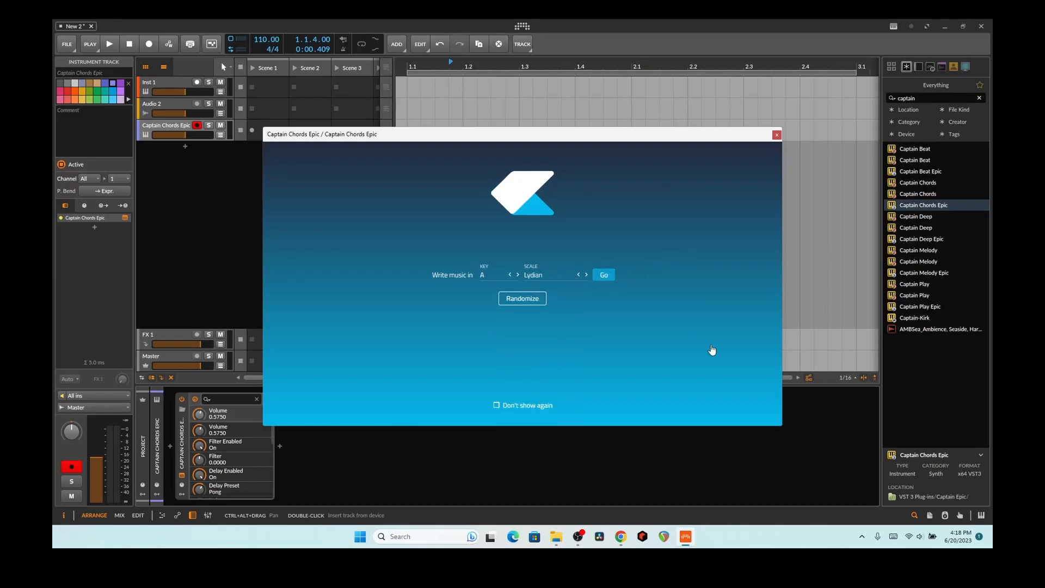
pyautogui.click(602, 274)
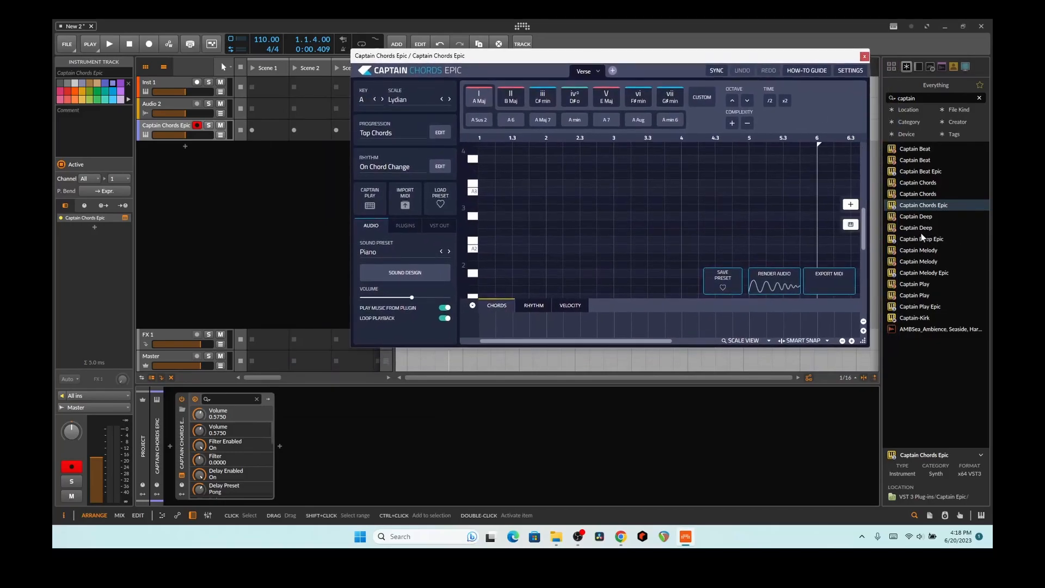
# Step: Insert Captain Deep Epic as a new track and bring Captain Chords Epic forward
pyautogui.doubleClick(923, 238)
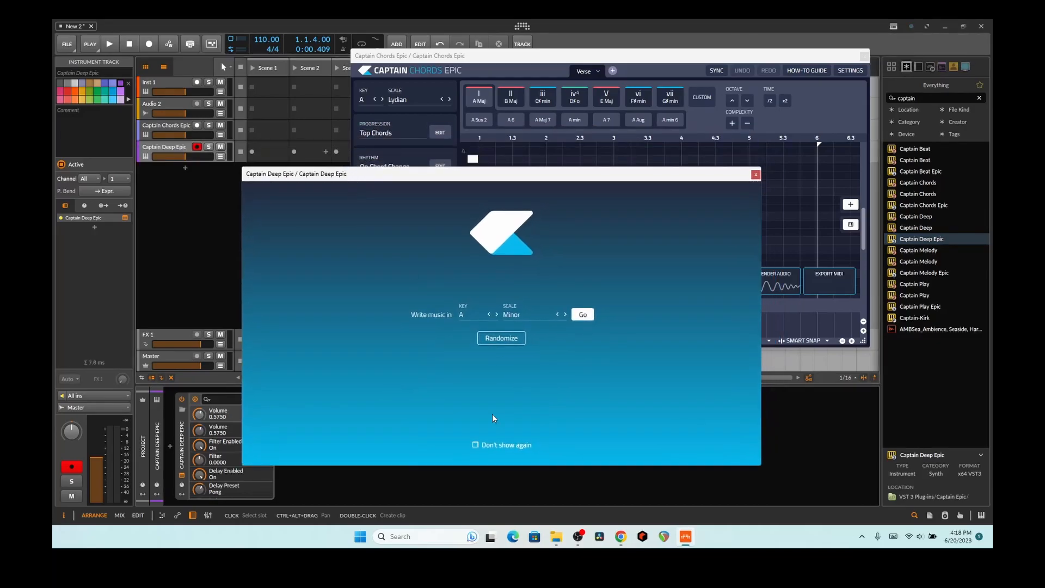
pyautogui.moveTo(547, 317)
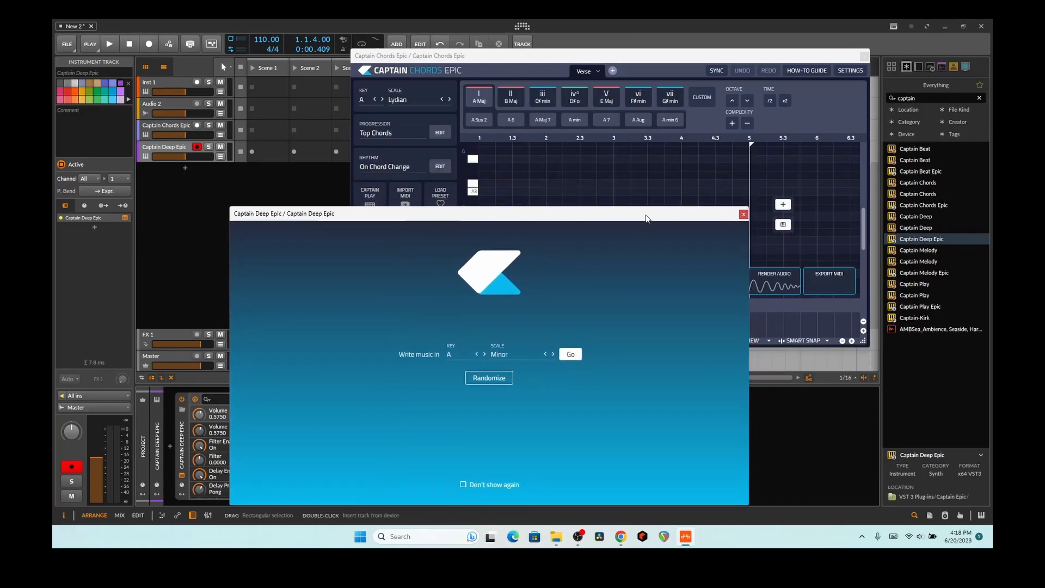
pyautogui.click(600, 56)
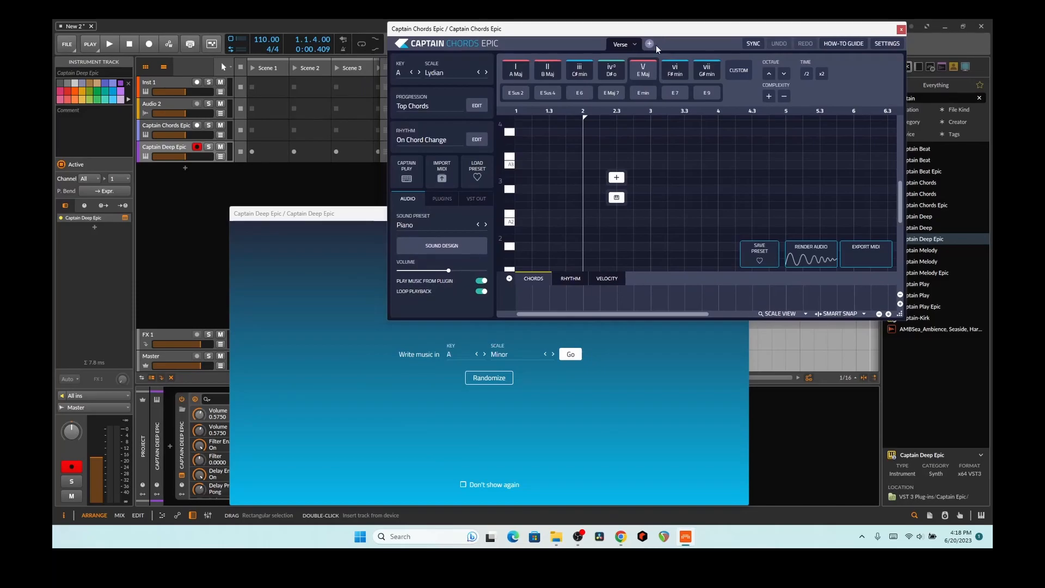
pyautogui.moveTo(686, 394)
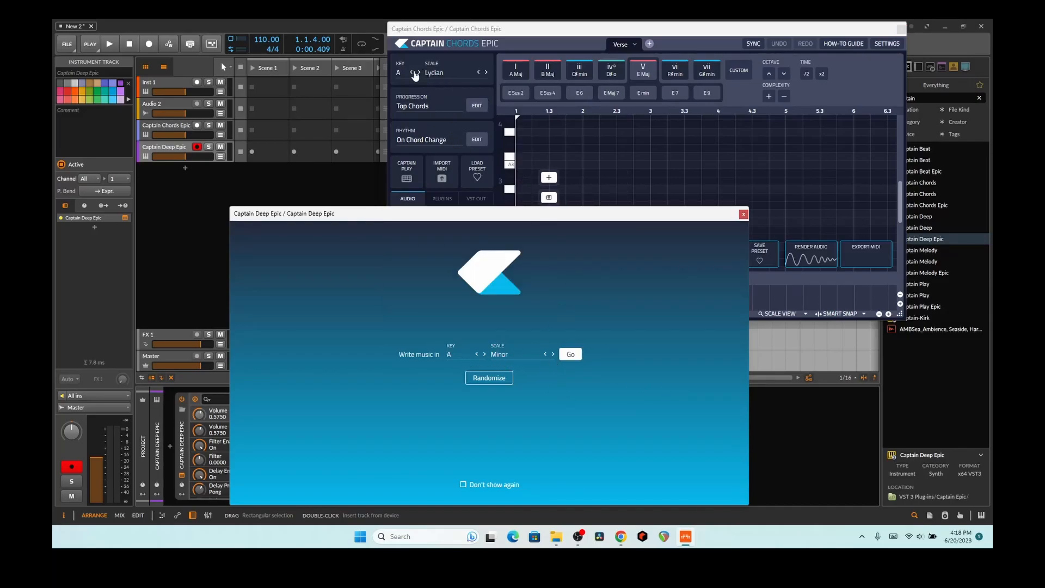
pyautogui.moveTo(607, 367)
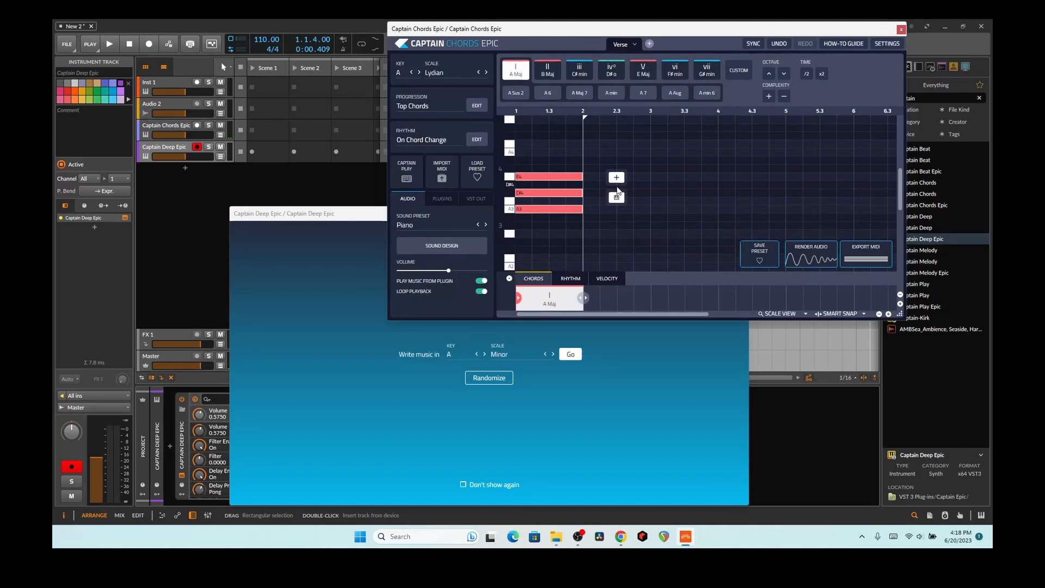
# Step: Build the progression A Maj, C♯ min, B Maj by adding and swapping chord degrees
pyautogui.click(616, 177)
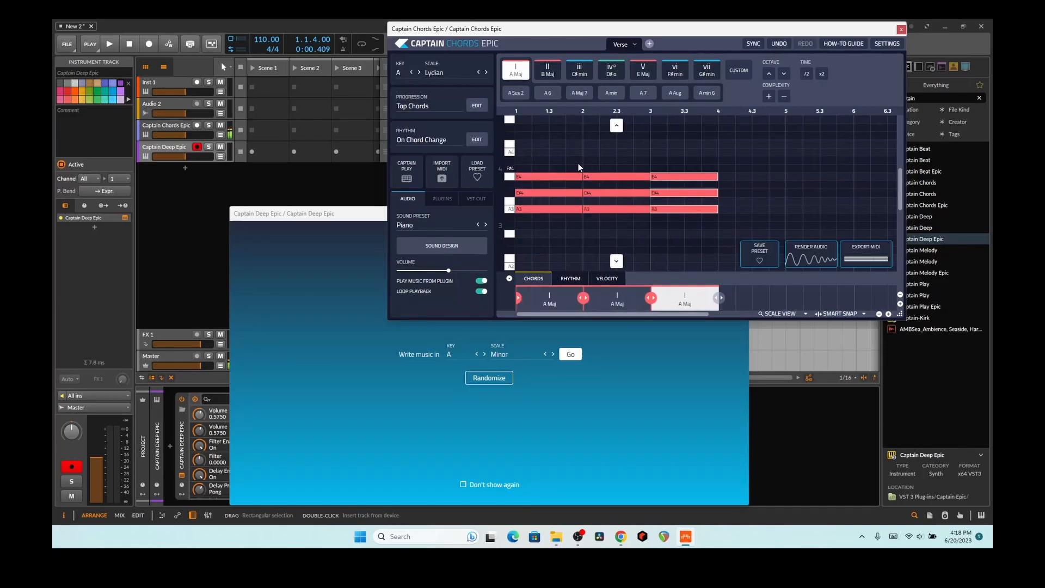
pyautogui.click(547, 70)
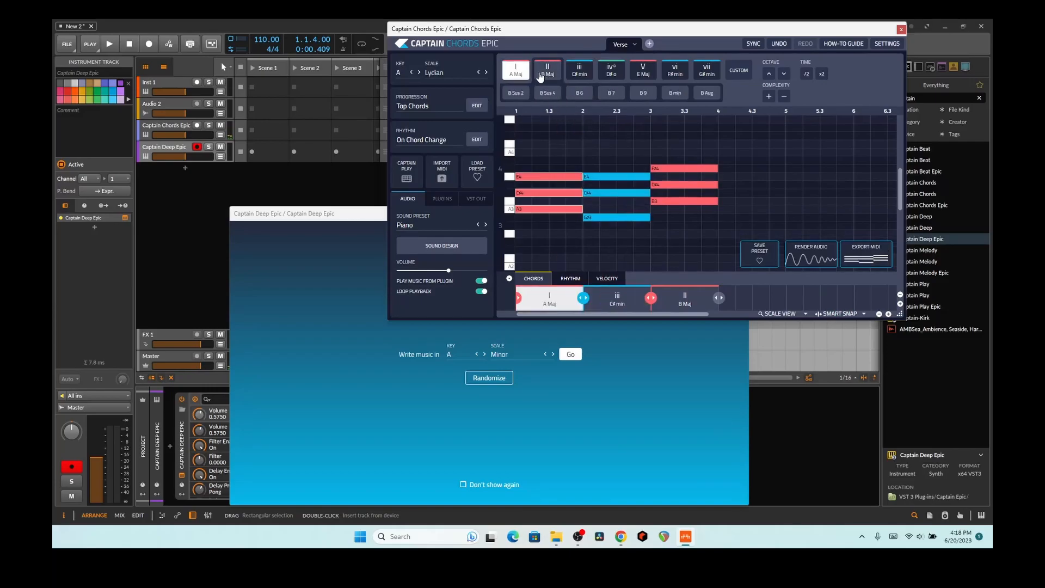
pyautogui.click(642, 70)
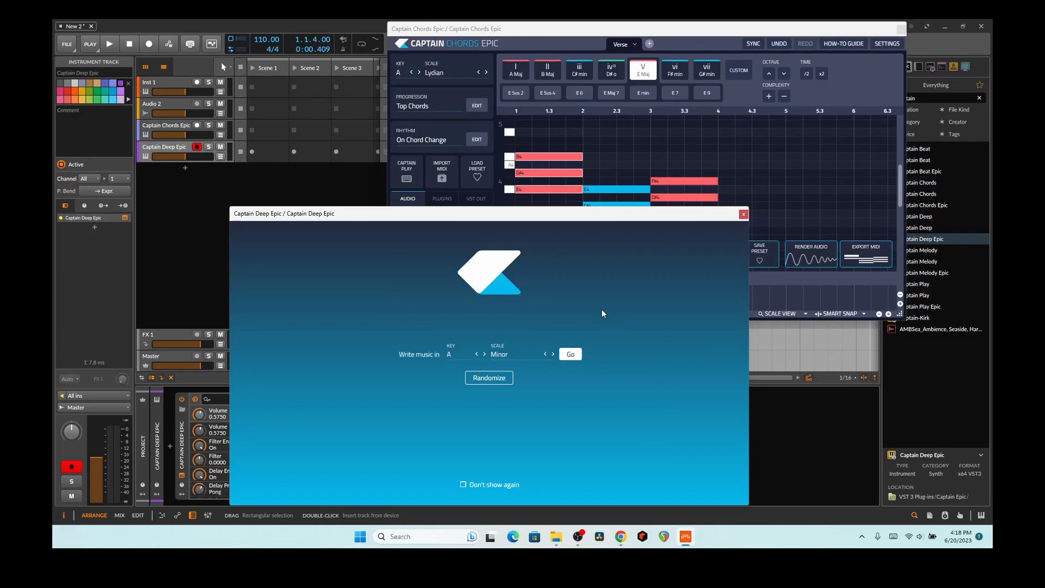
# Step: Start Captain Deep Epic writing in A Minor, then close its window
pyautogui.click(569, 354)
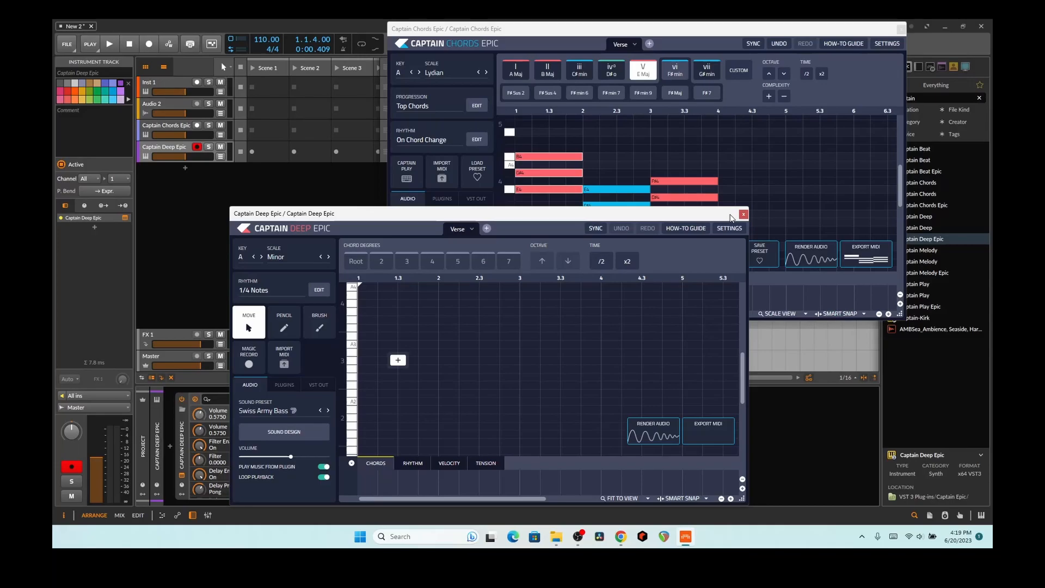
pyautogui.moveTo(737, 221)
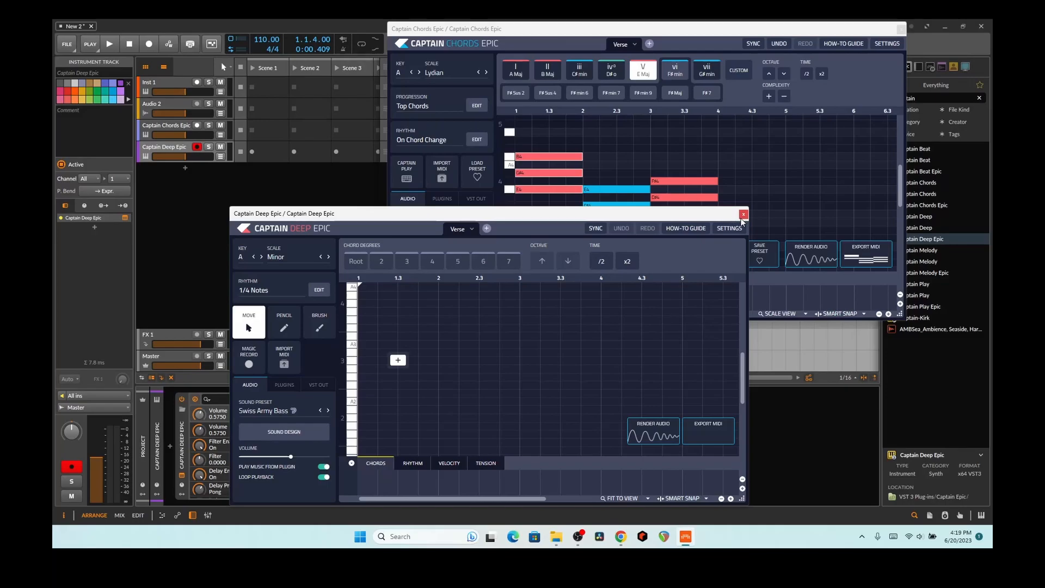
pyautogui.click(743, 214)
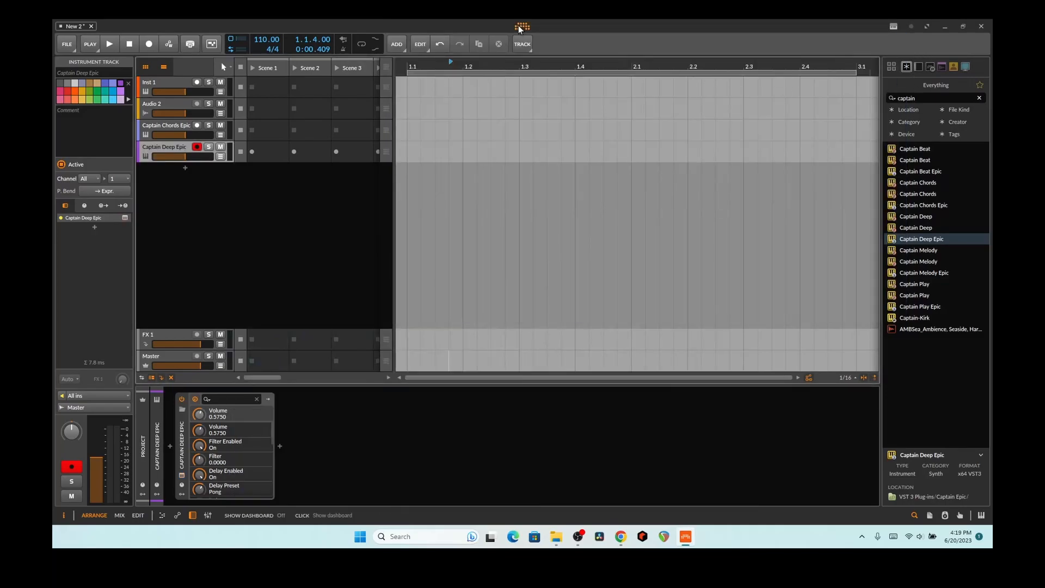
# Step: Set Plug-in Hosting Mode to By manufacturer in Settings and close the dashboard
pyautogui.click(521, 27)
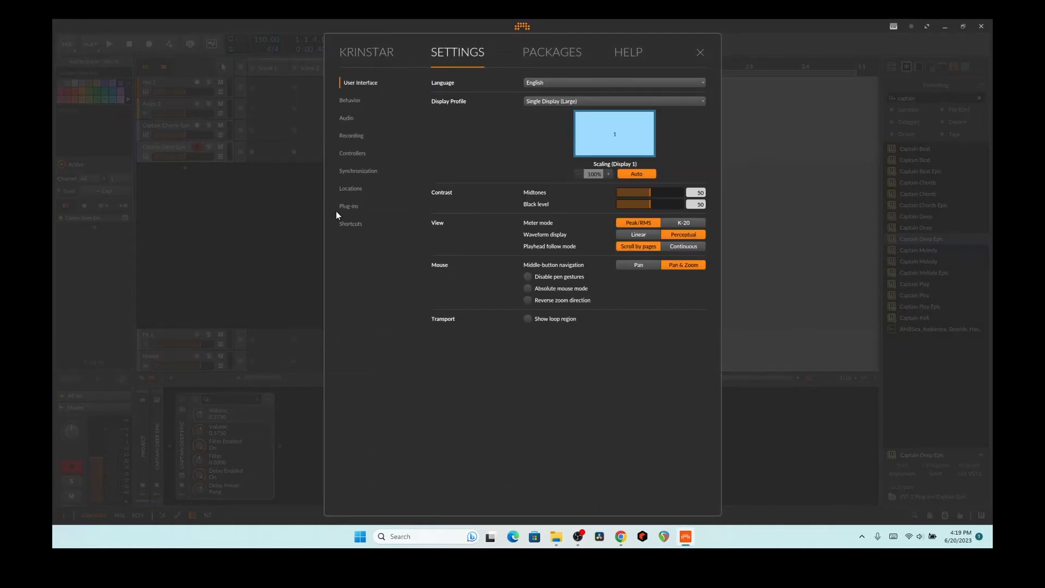
pyautogui.click(348, 205)
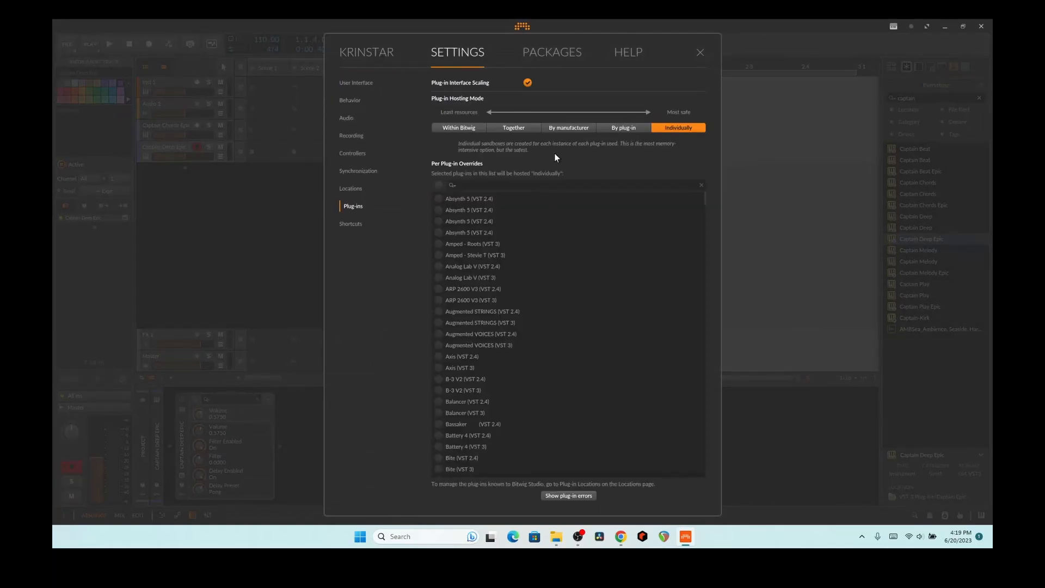
pyautogui.moveTo(606, 147)
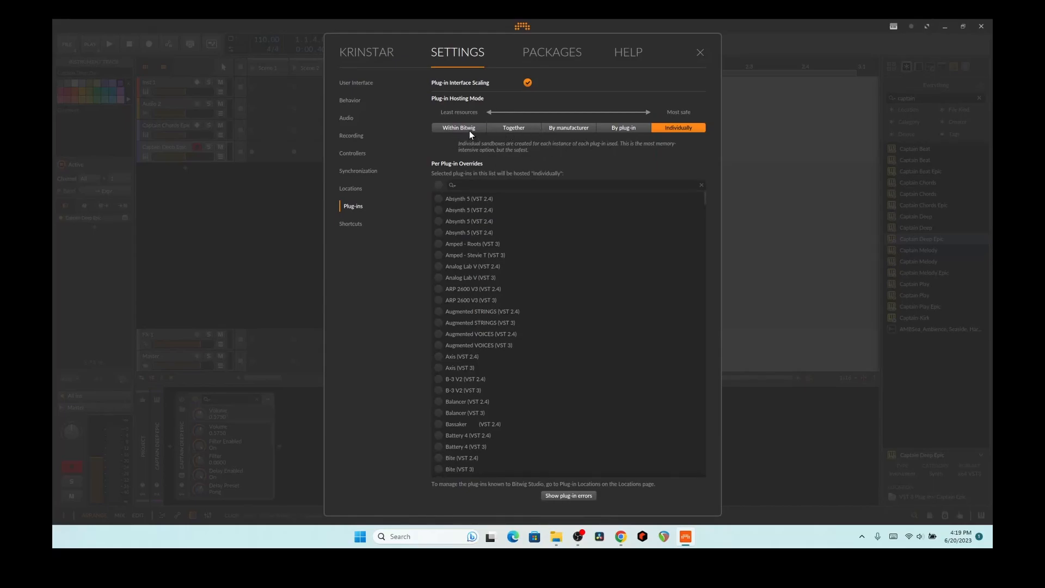
pyautogui.click(568, 127)
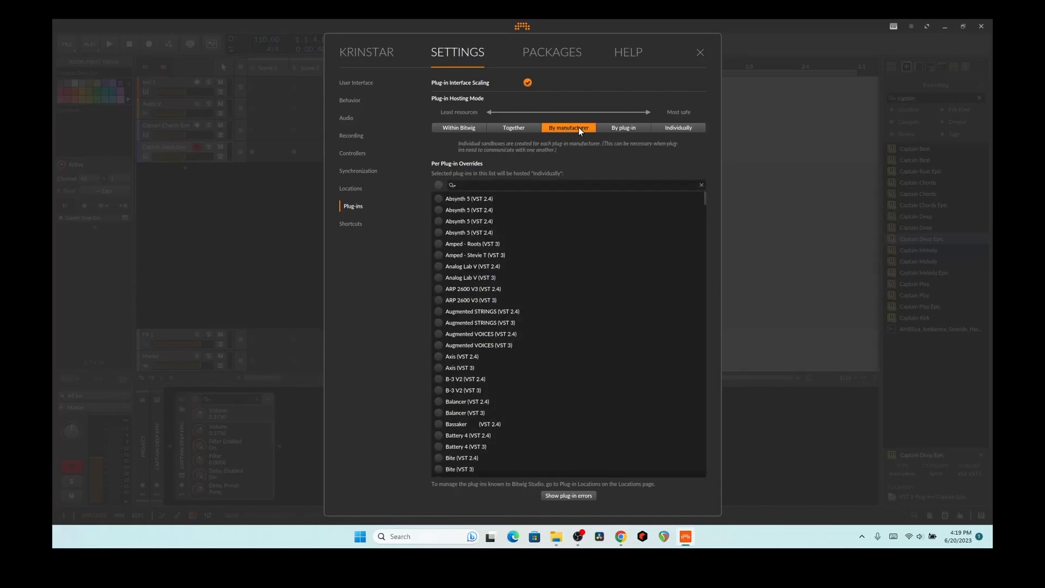
pyautogui.moveTo(568, 135)
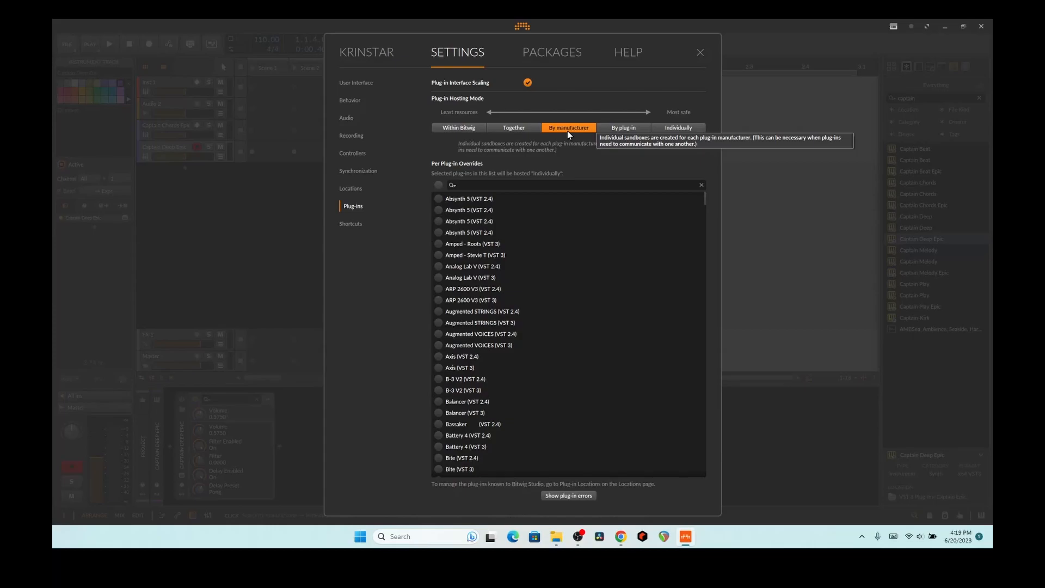
pyautogui.moveTo(571, 407)
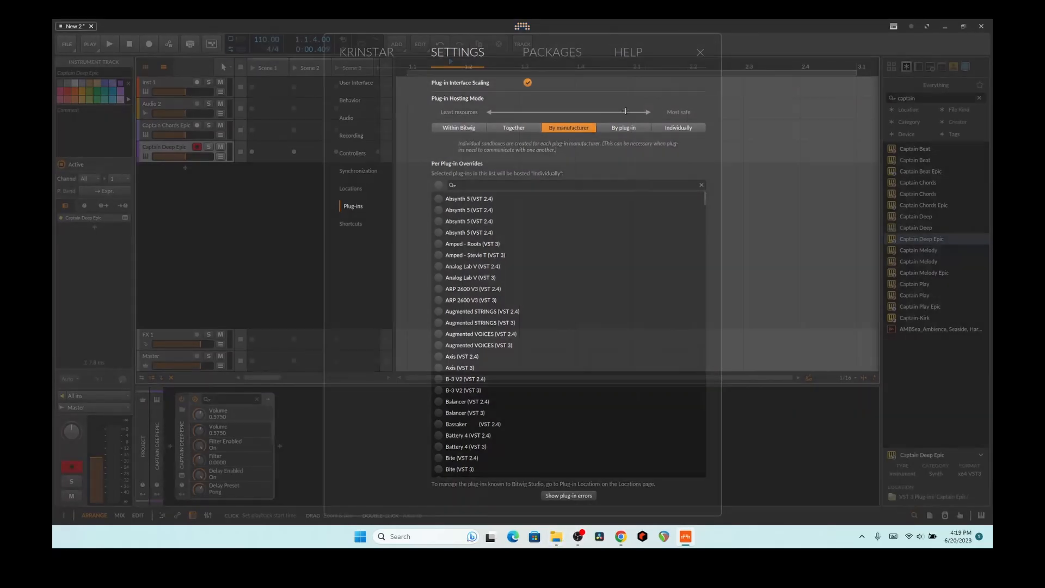
pyautogui.click(699, 52)
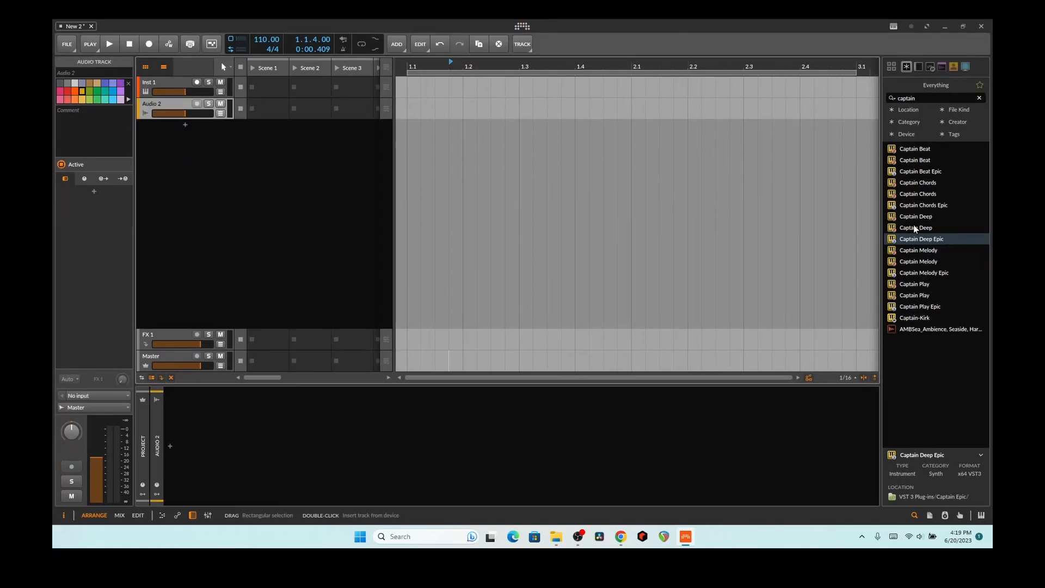
# Step: Insert a fresh Captain Chords Epic track and set its scale to Phrygian
pyautogui.doubleClick(924, 204)
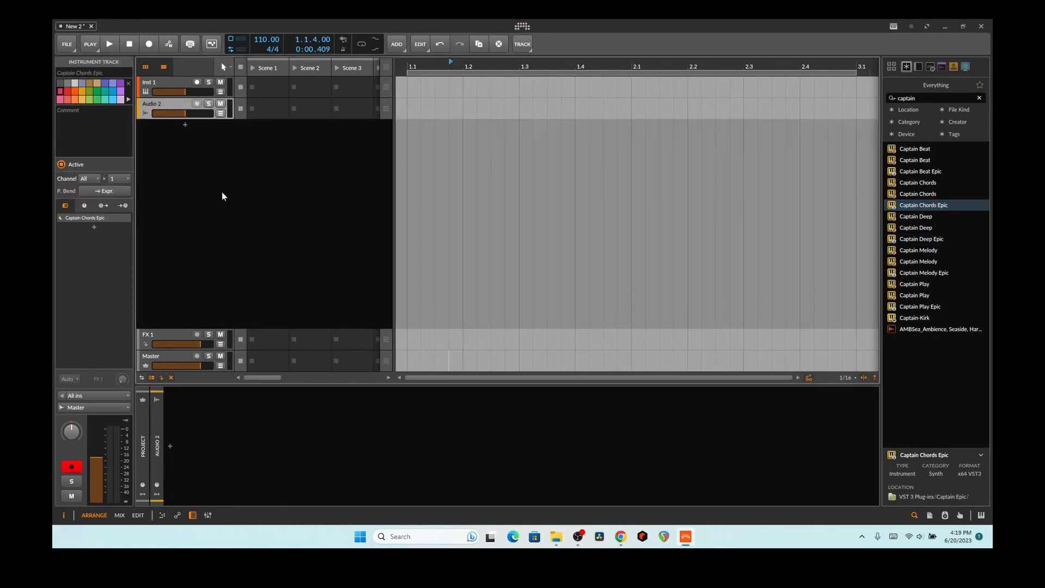
pyautogui.doubleClick(923, 205)
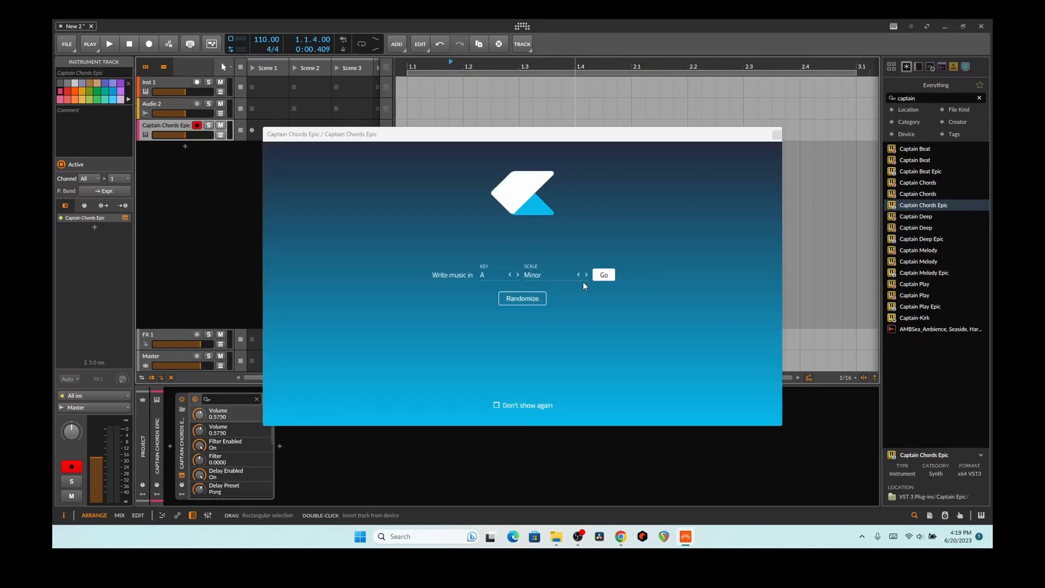
pyautogui.click(533, 275)
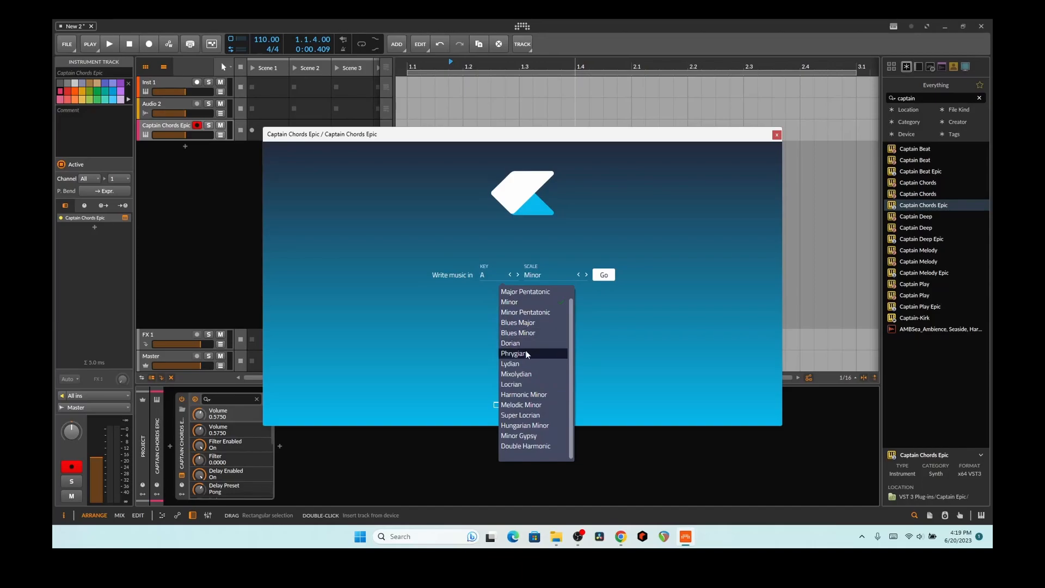
pyautogui.click(513, 353)
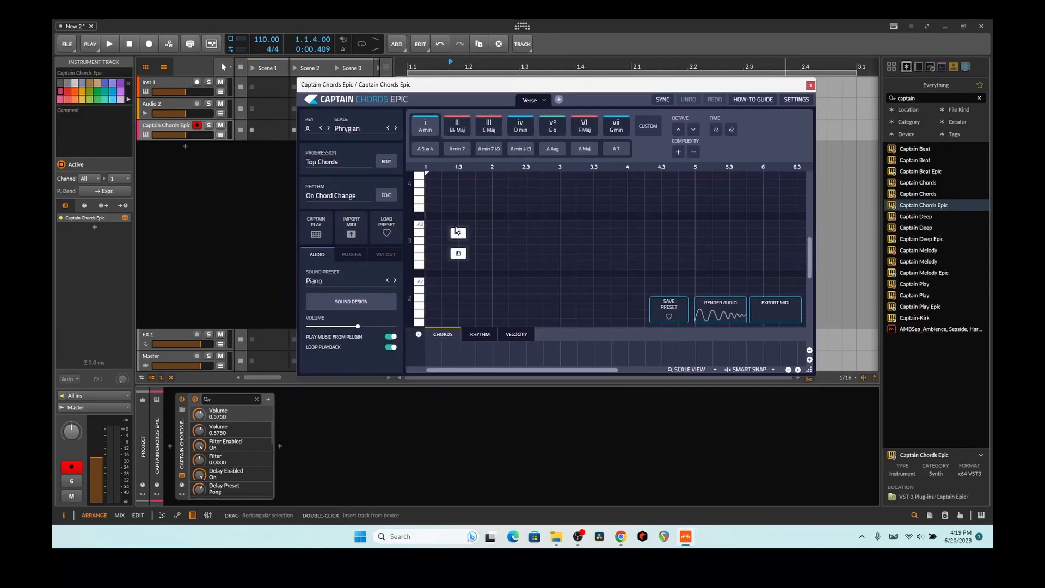
# Step: Add an A min chord and insert a ready-made Top Chords progression
pyautogui.click(424, 125)
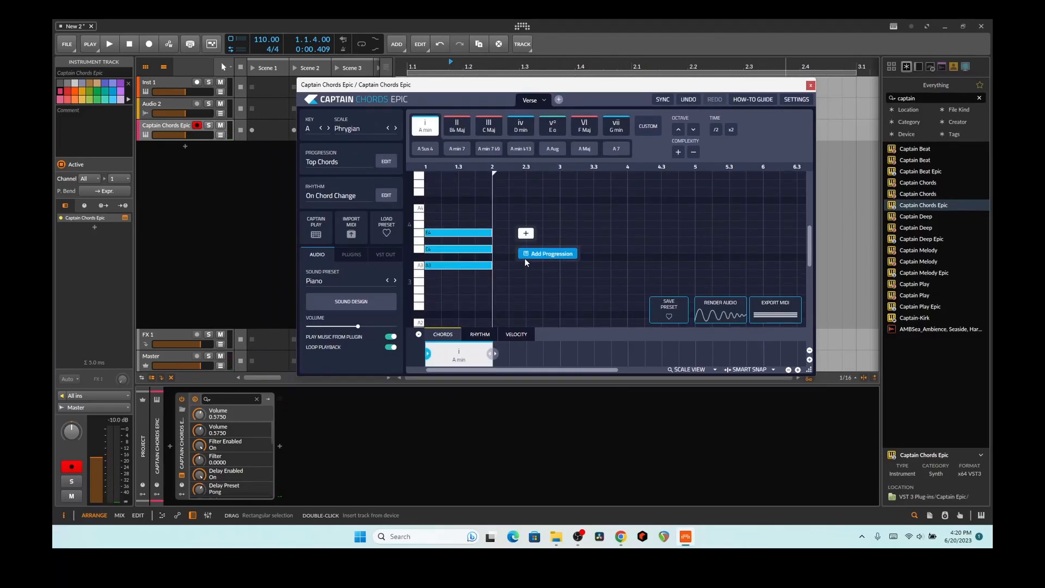
pyautogui.moveTo(571, 261)
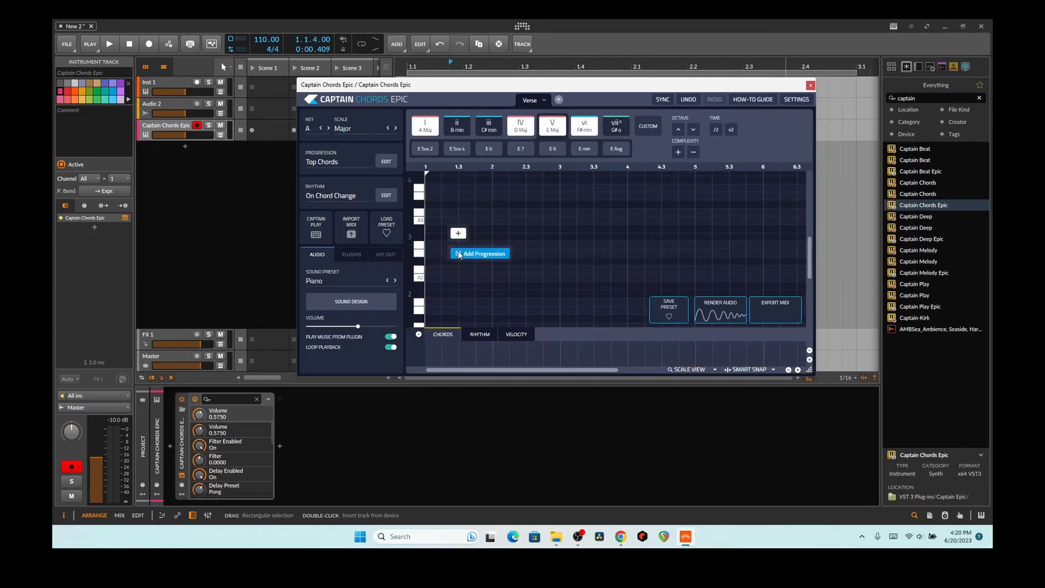
pyautogui.click(480, 254)
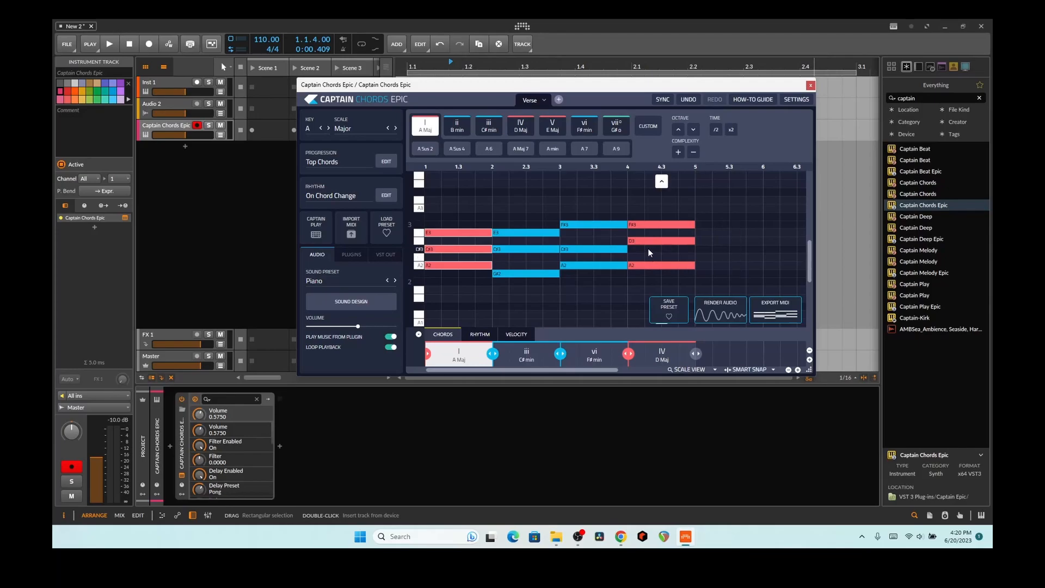
# Step: Audition the D Maj, C♯ min, F♯ min and A Maj chords, then switch to the Minor scale
pyautogui.click(520, 125)
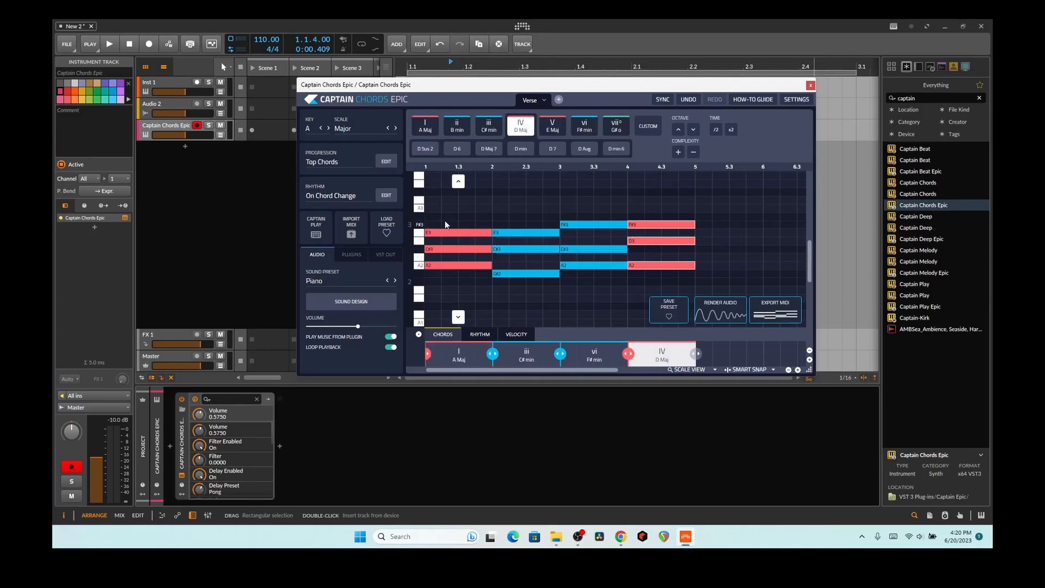
pyautogui.click(487, 124)
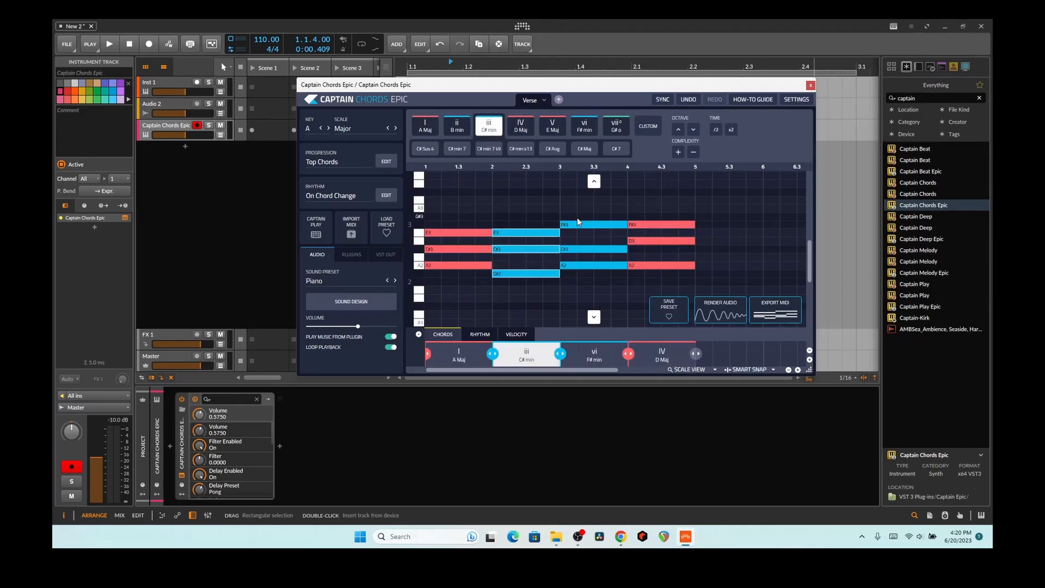
pyautogui.click(583, 125)
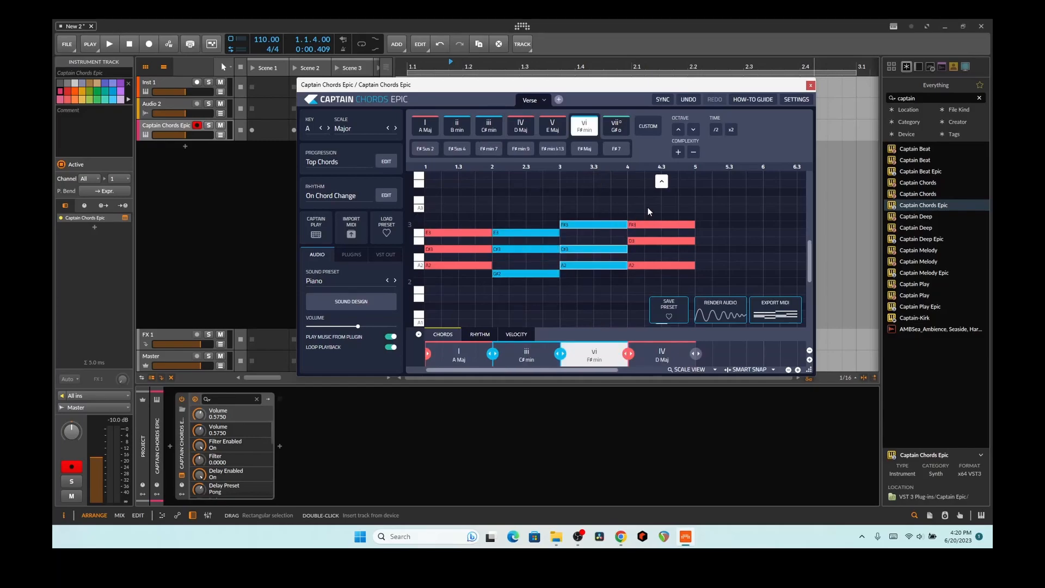
pyautogui.click(520, 125)
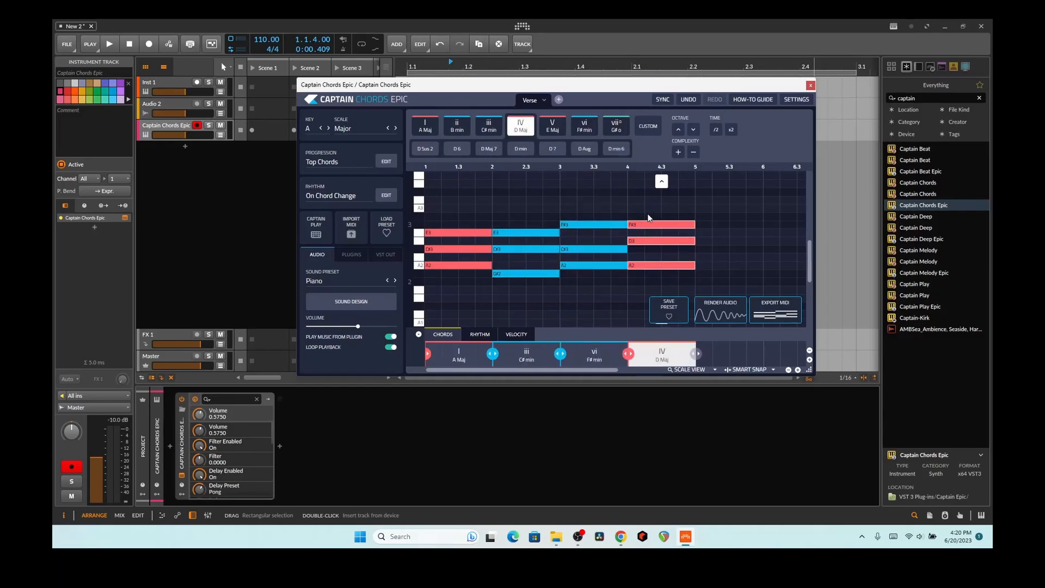
pyautogui.click(553, 126)
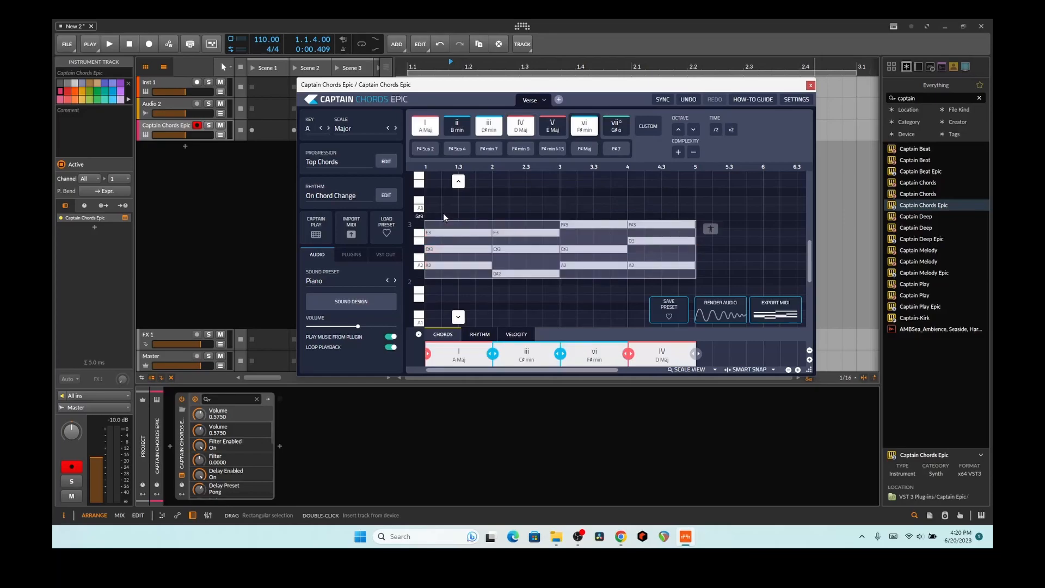
pyautogui.click(394, 129)
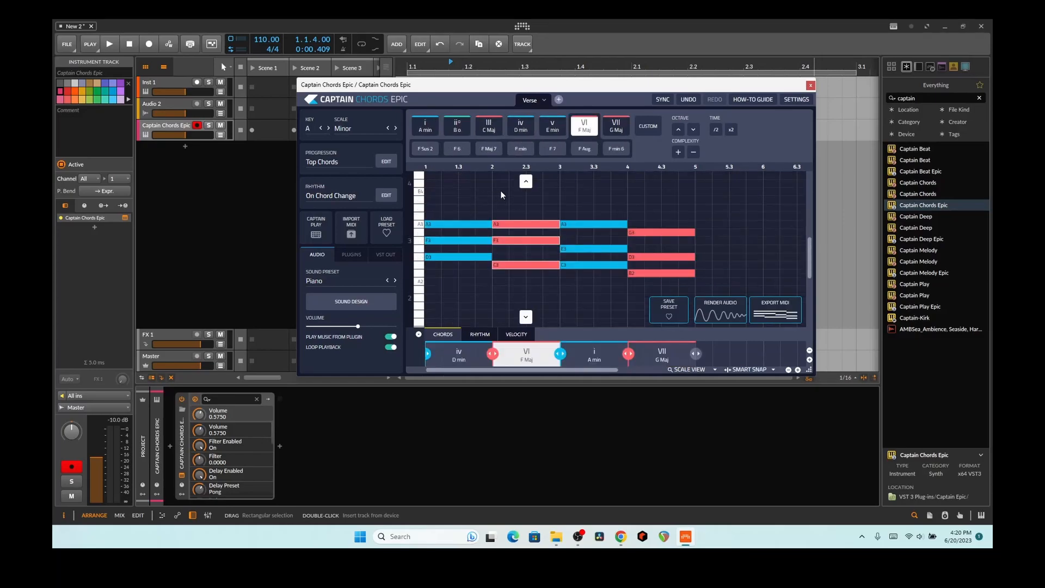
pyautogui.moveTo(513, 197)
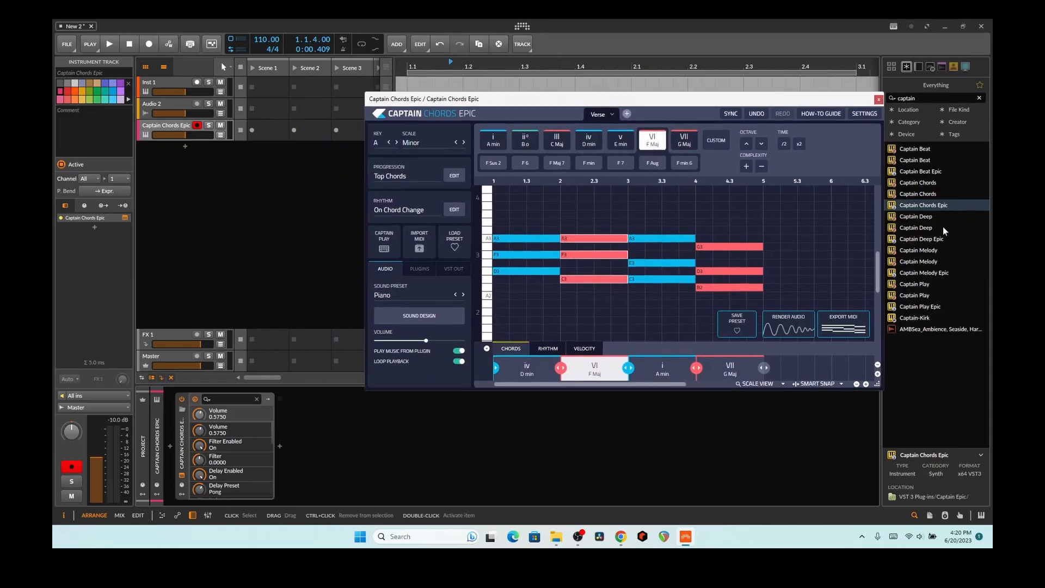
# Step: Add a Captain Deep Epic track, set the chord scale to Phrygian and generate its bass line
pyautogui.doubleClick(922, 238)
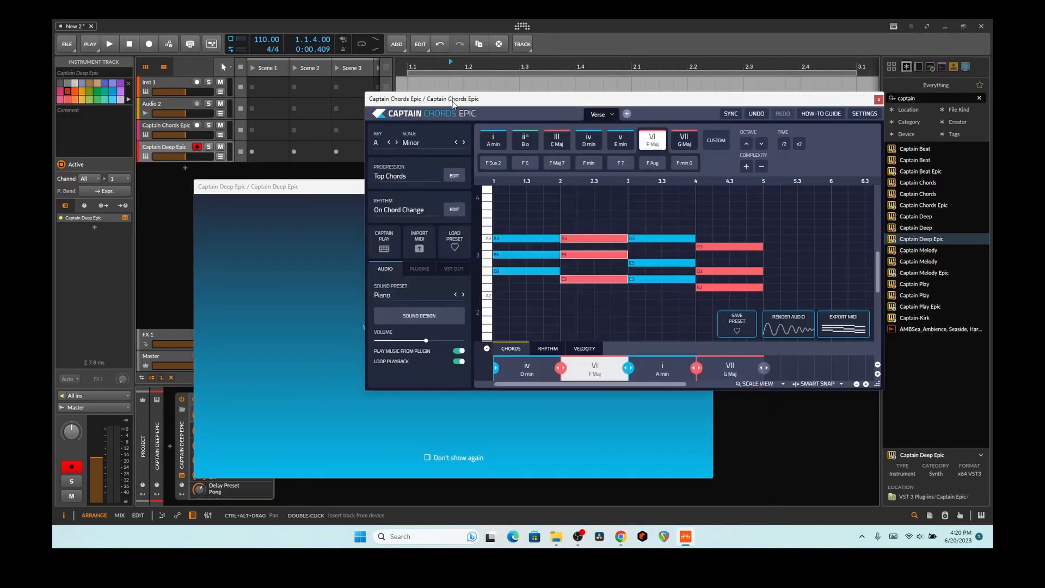
pyautogui.click(426, 142)
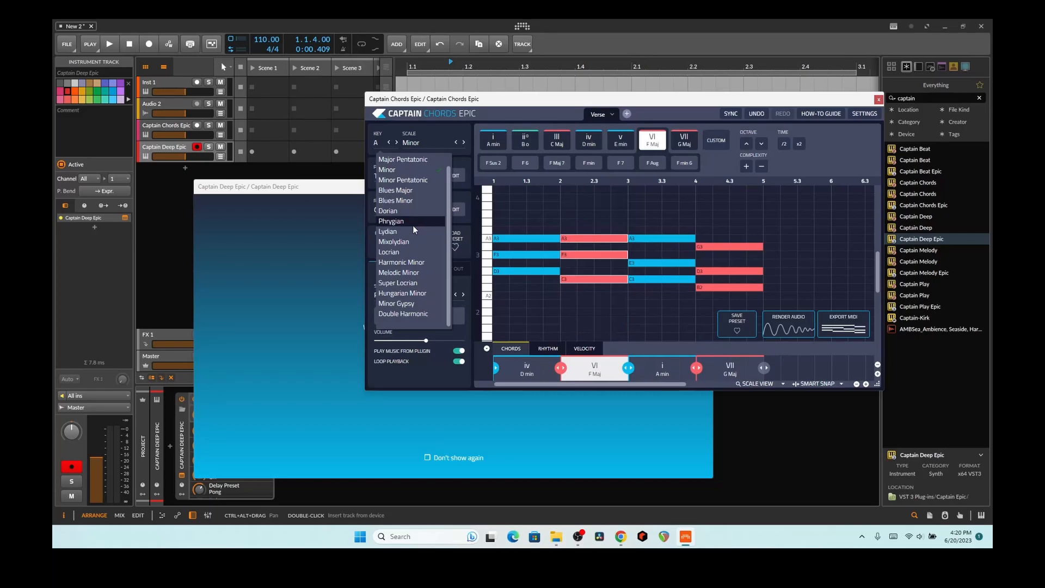
pyautogui.click(390, 221)
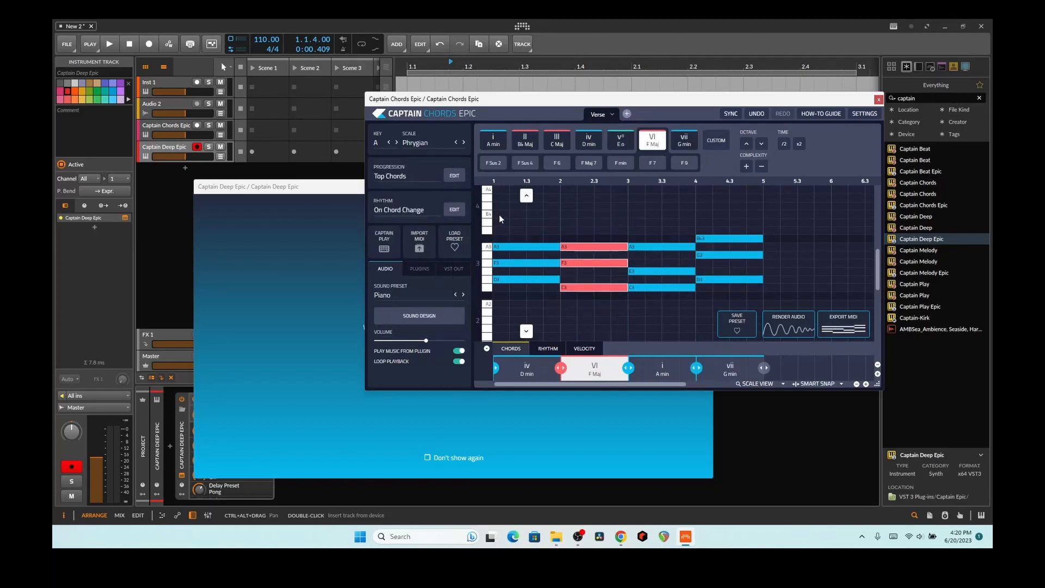
pyautogui.moveTo(488, 262)
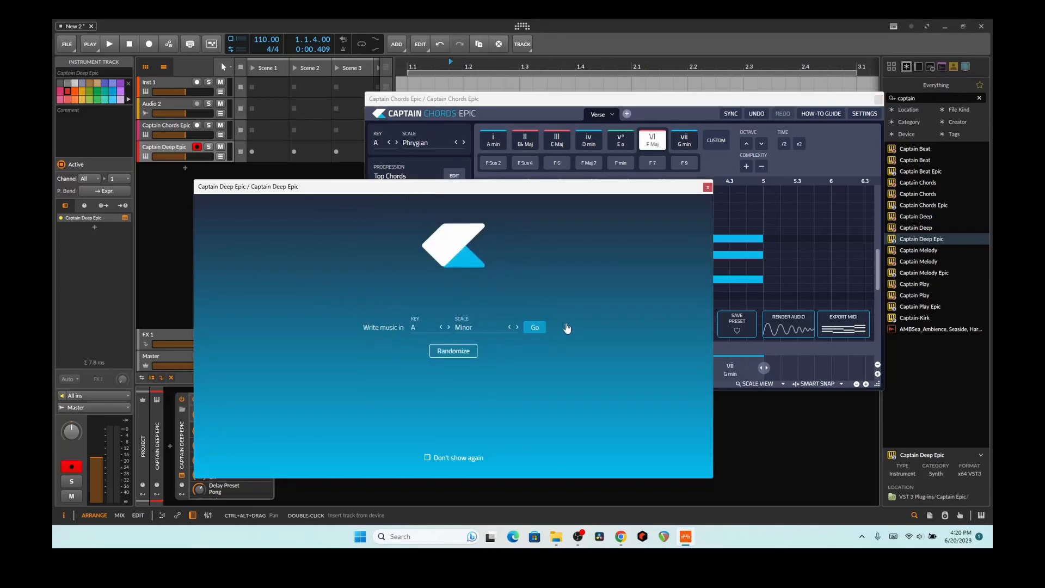
pyautogui.click(533, 327)
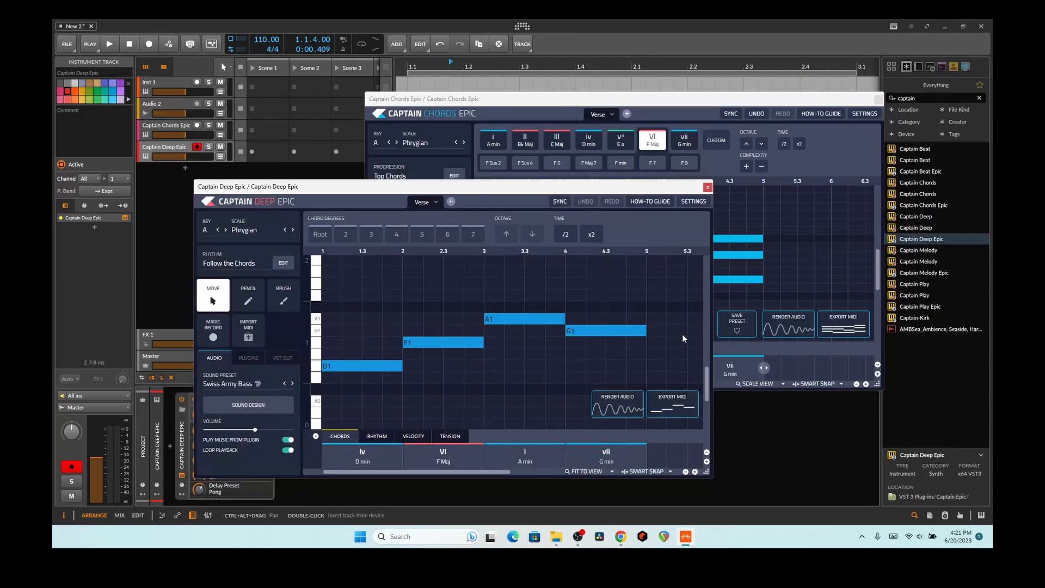
pyautogui.moveTo(271, 239)
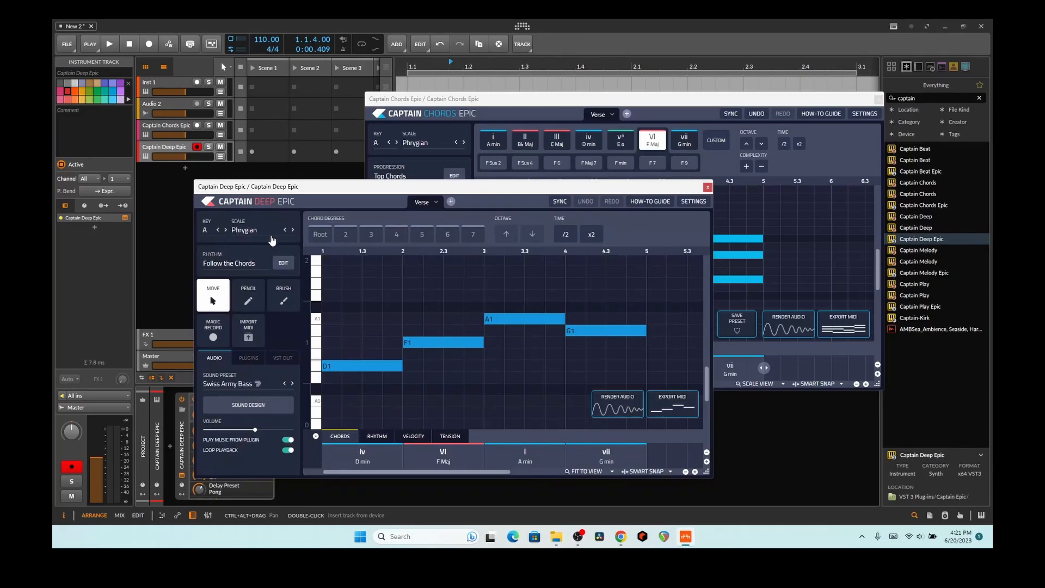
pyautogui.moveTo(394, 172)
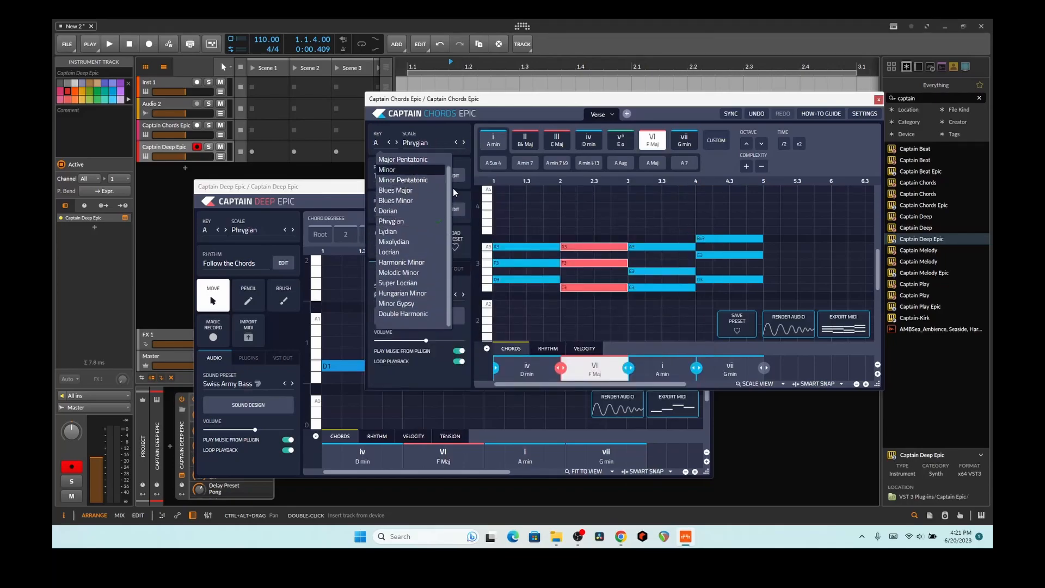
# Step: Set the chord scale to Major Pentatonic, with Captain Deep following
pyautogui.click(402, 159)
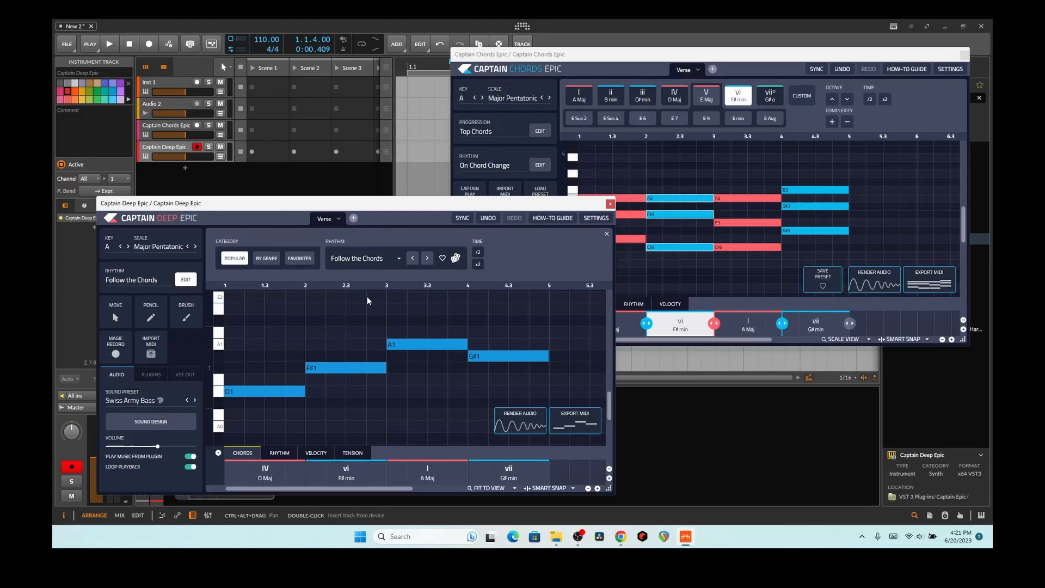
# Step: Step through bass rhythms: French, Hit Maker, Sexy, 1/2, 1/4, 1/8, 1/16 Notes and onward
pyautogui.click(426, 258)
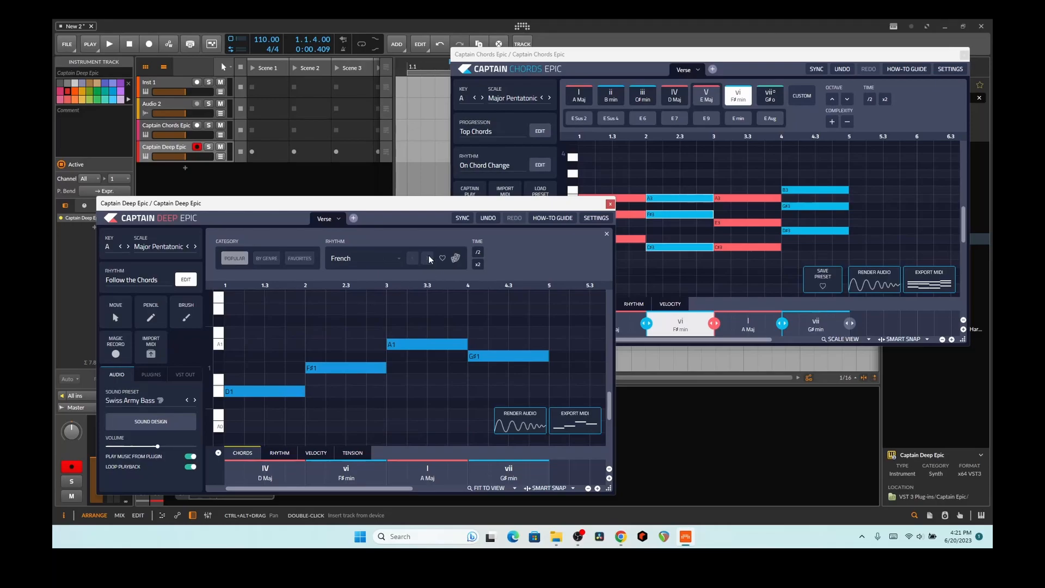
pyautogui.click(426, 259)
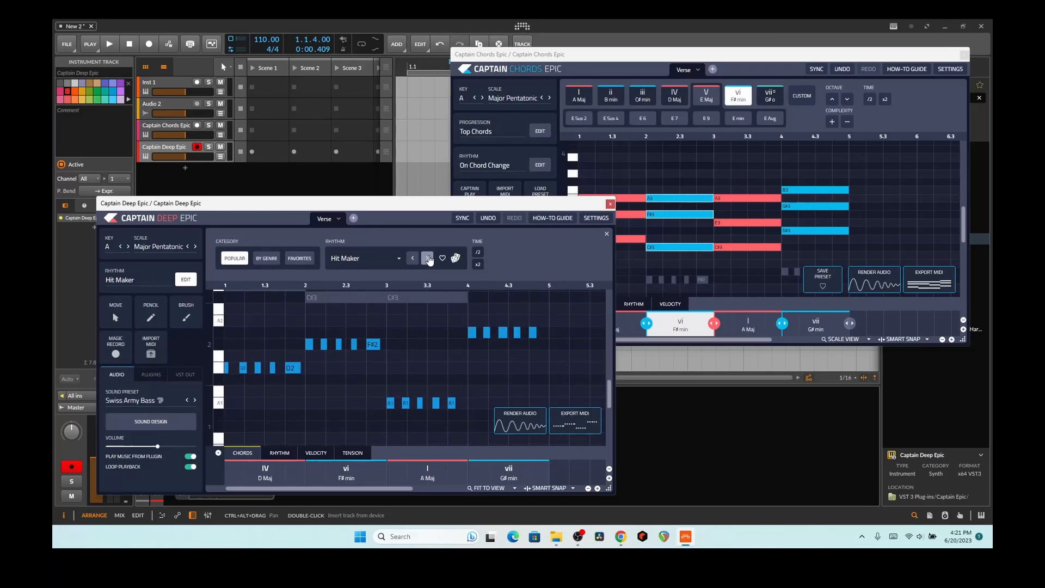
pyautogui.click(426, 258)
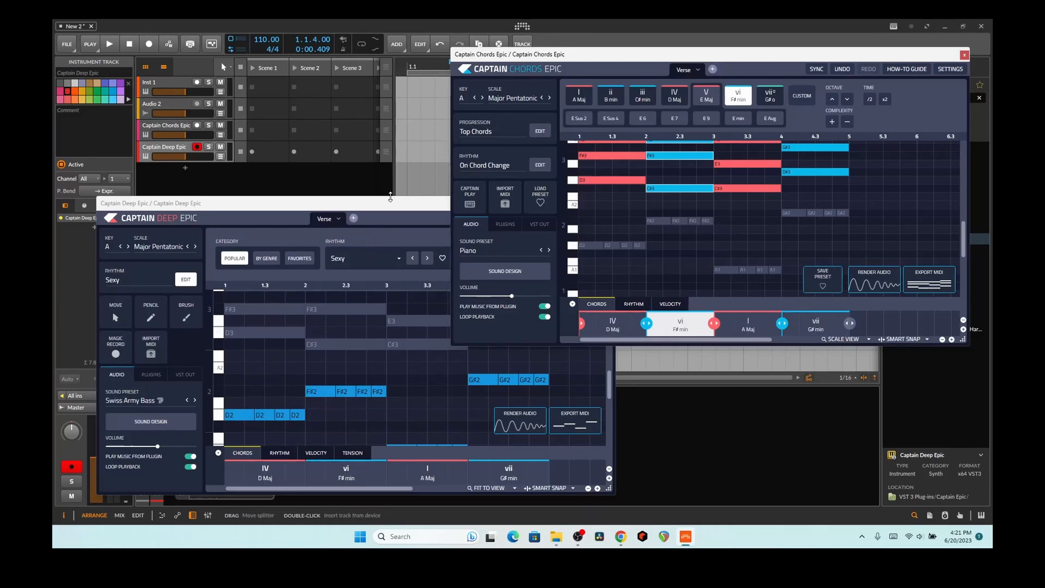
pyautogui.click(426, 258)
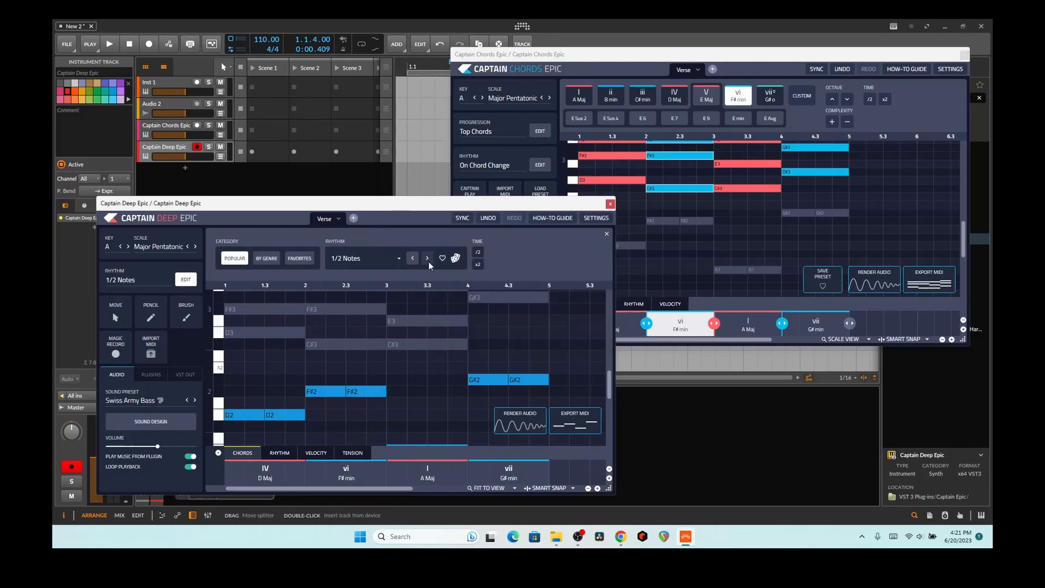
pyautogui.click(412, 258)
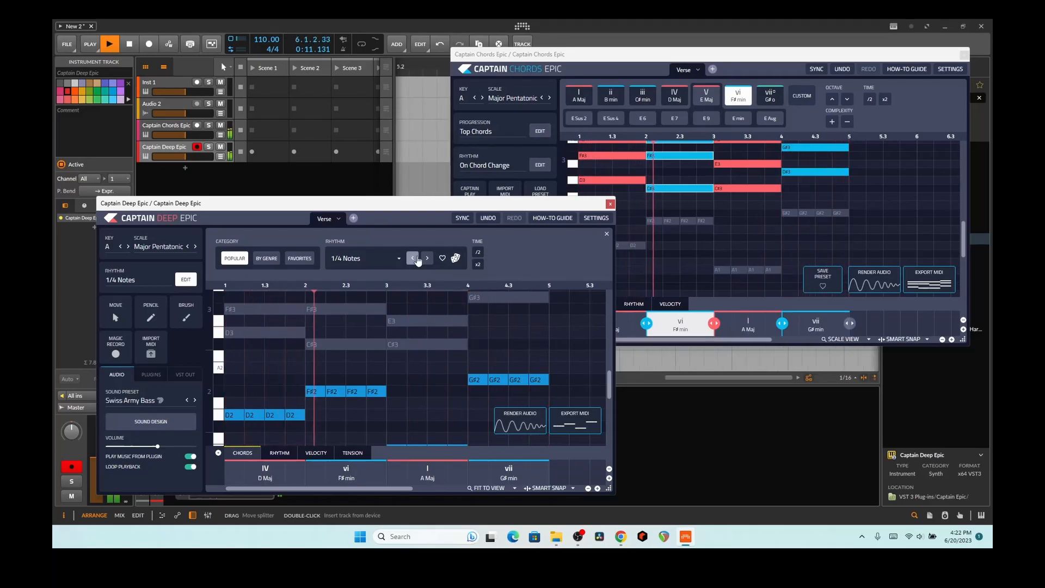
pyautogui.click(413, 258)
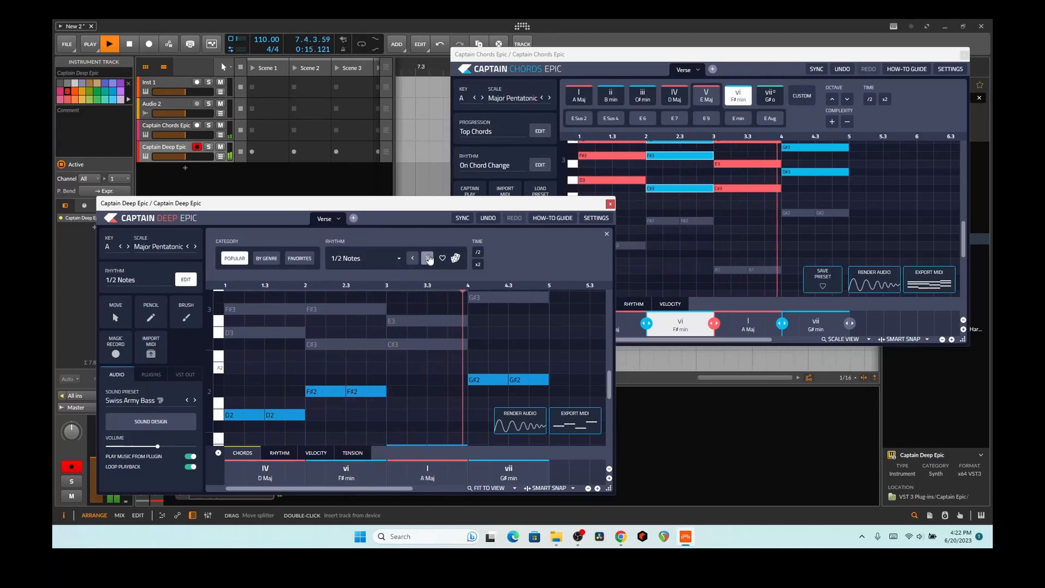
pyautogui.click(428, 258)
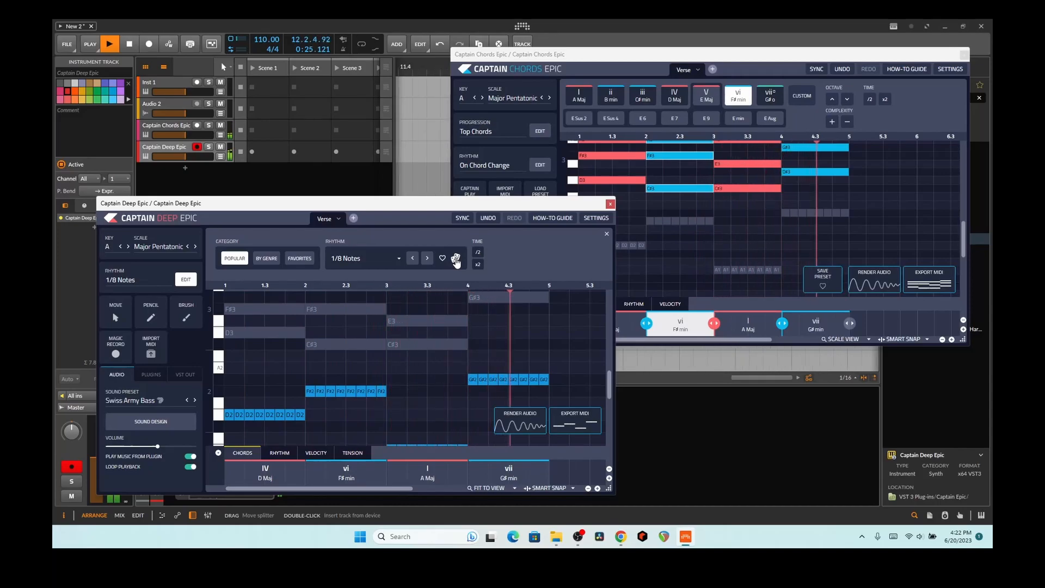
pyautogui.click(427, 258)
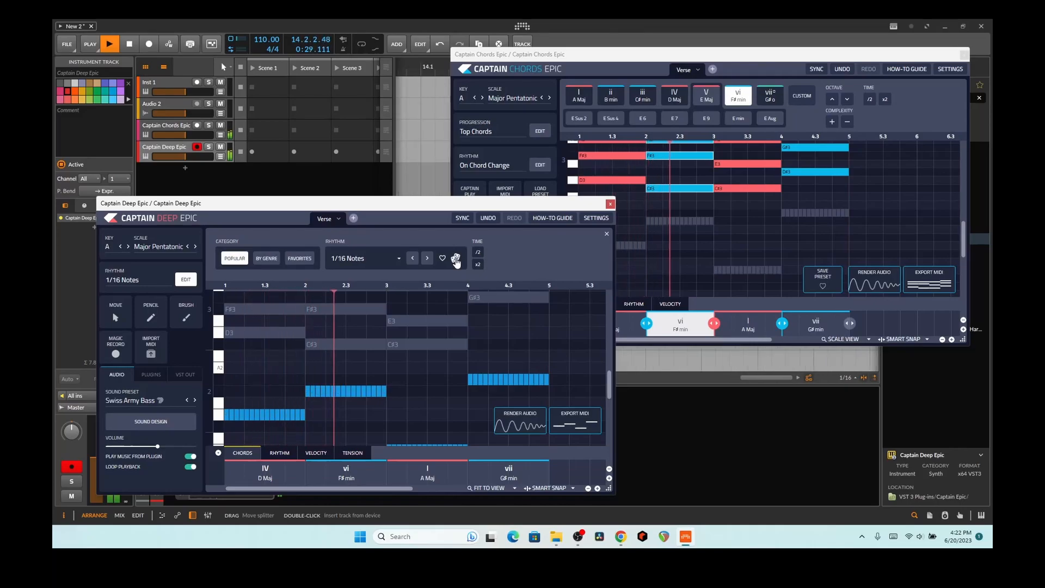
pyautogui.click(427, 258)
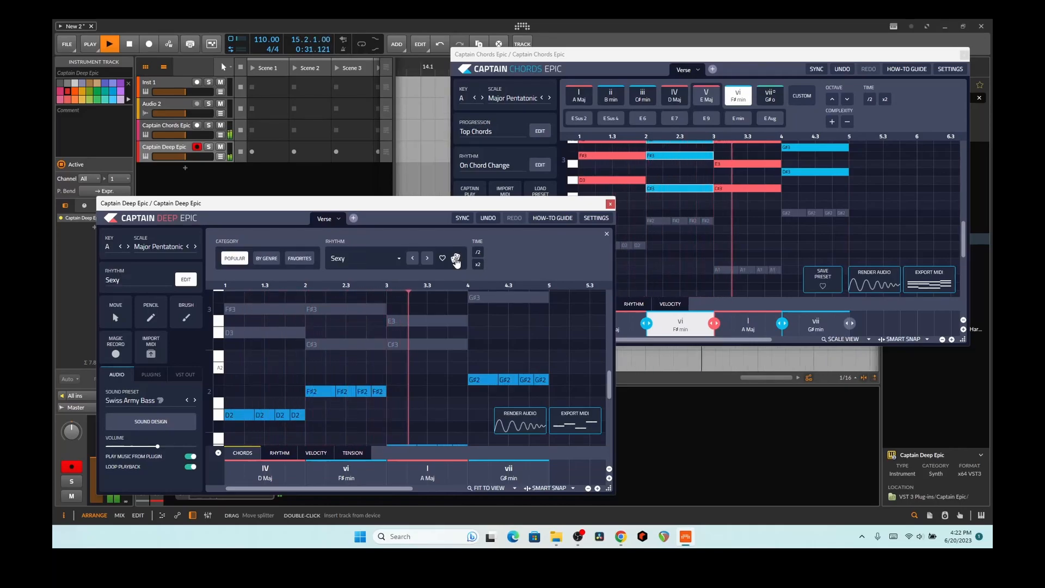
pyautogui.click(427, 259)
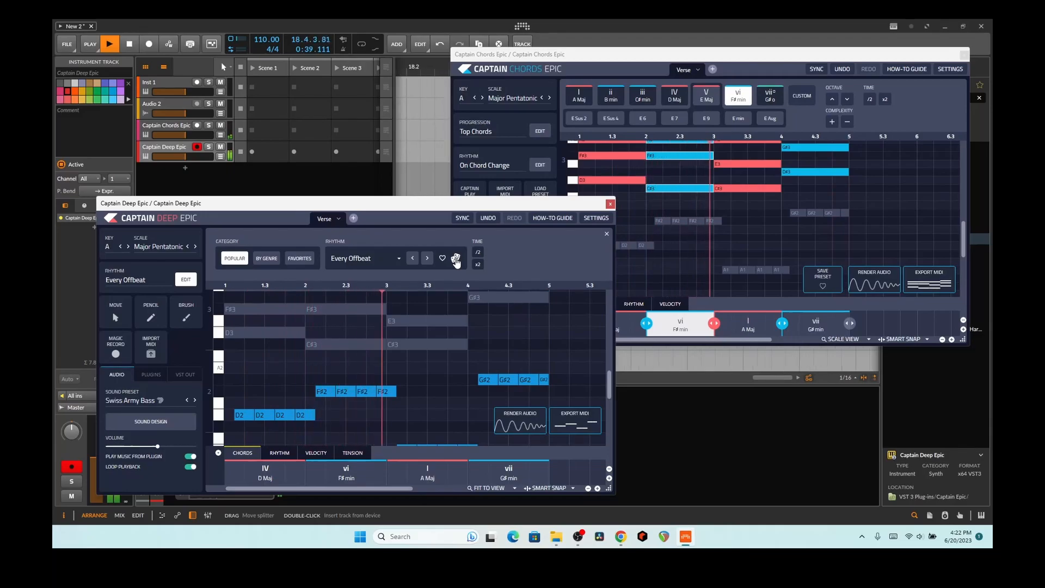
# Step: Change the bass sound preset to Techno Bass
pyautogui.click(195, 399)
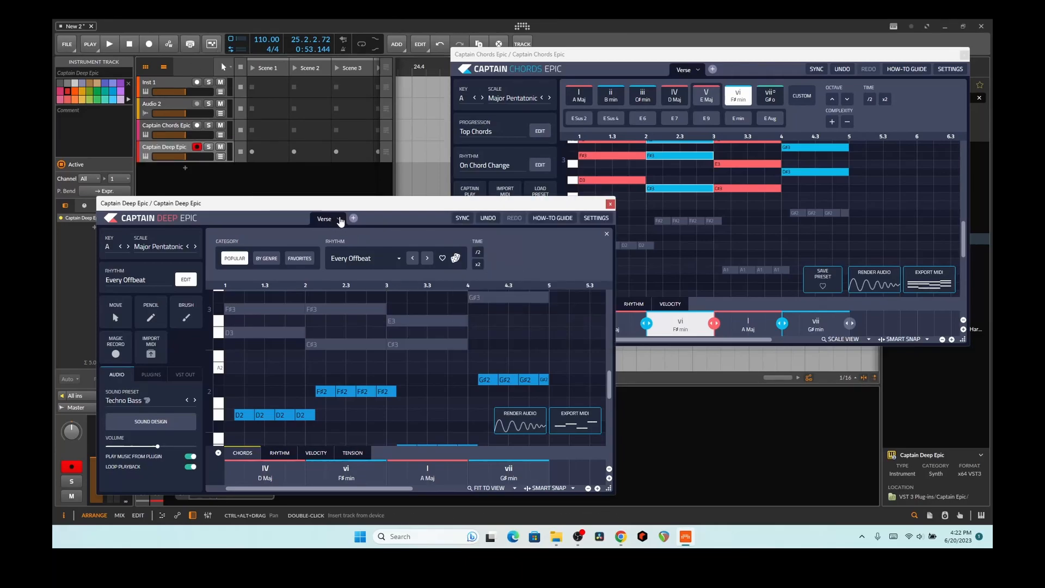
# Step: Create a new section tab named Test and bring Captain Deep Epic forward
pyautogui.click(337, 219)
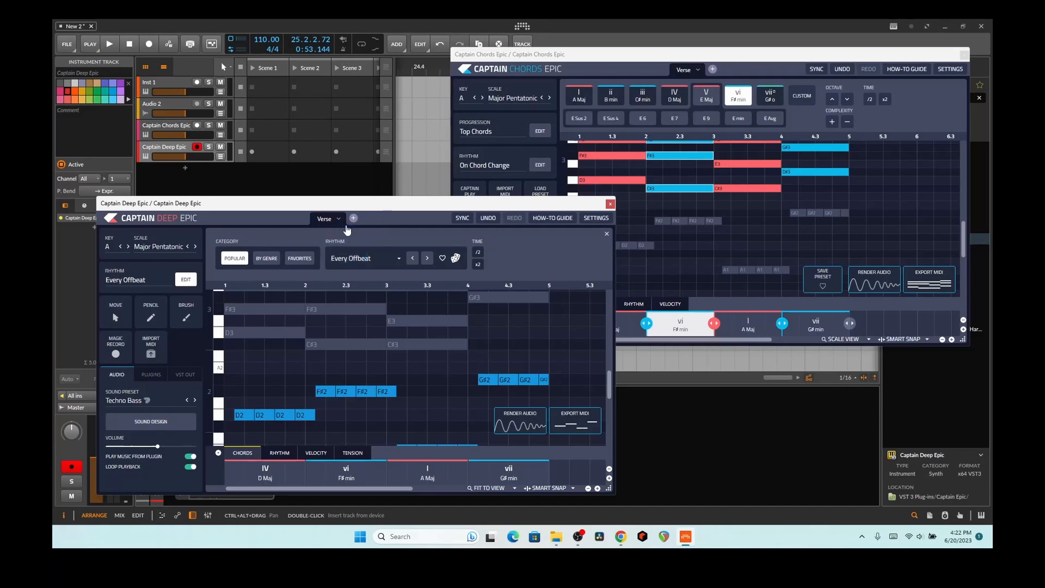
pyautogui.click(352, 217)
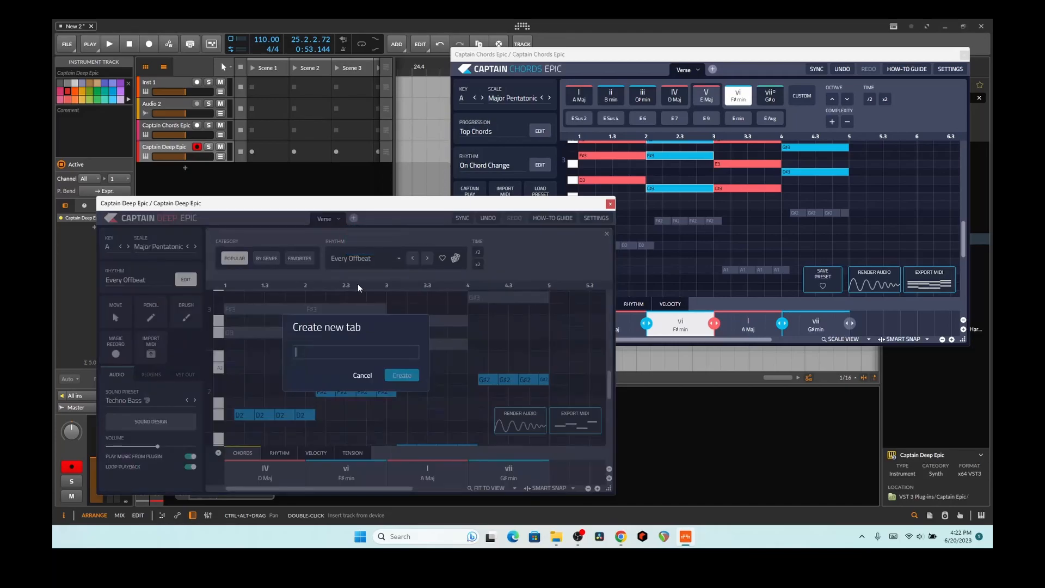
pyautogui.write('Test')
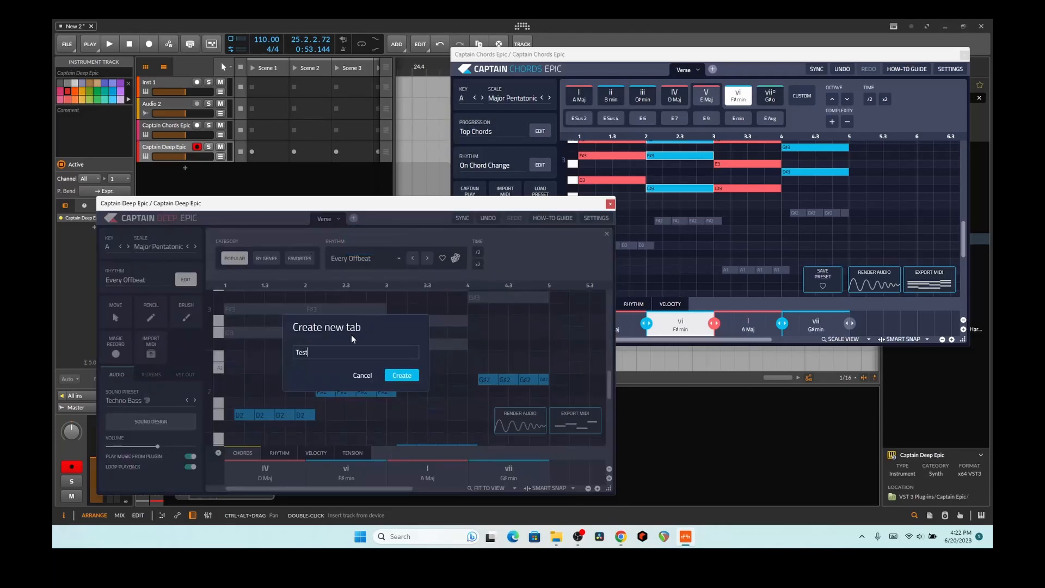
pyautogui.click(401, 375)
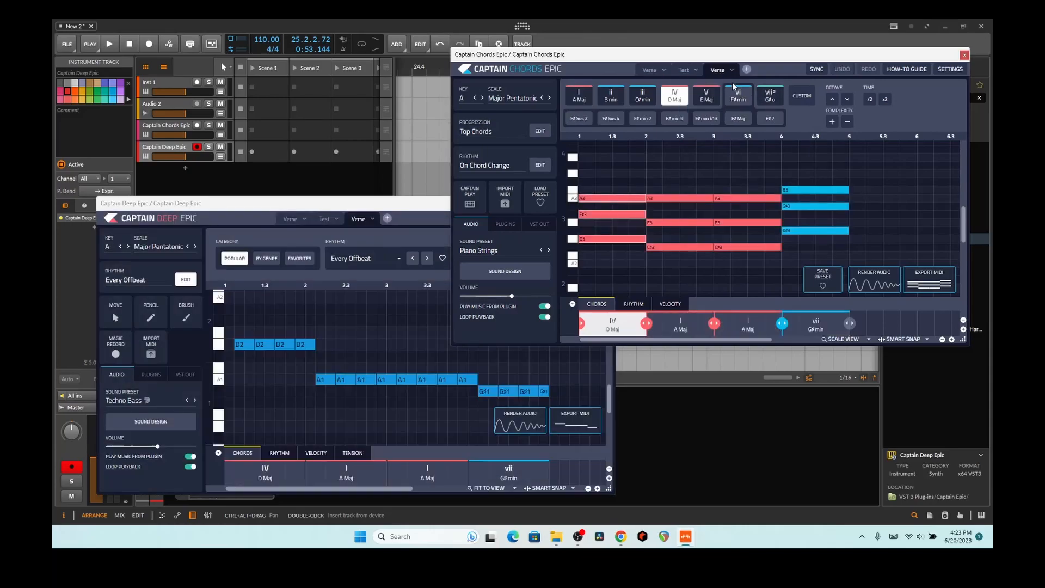
pyautogui.click(674, 95)
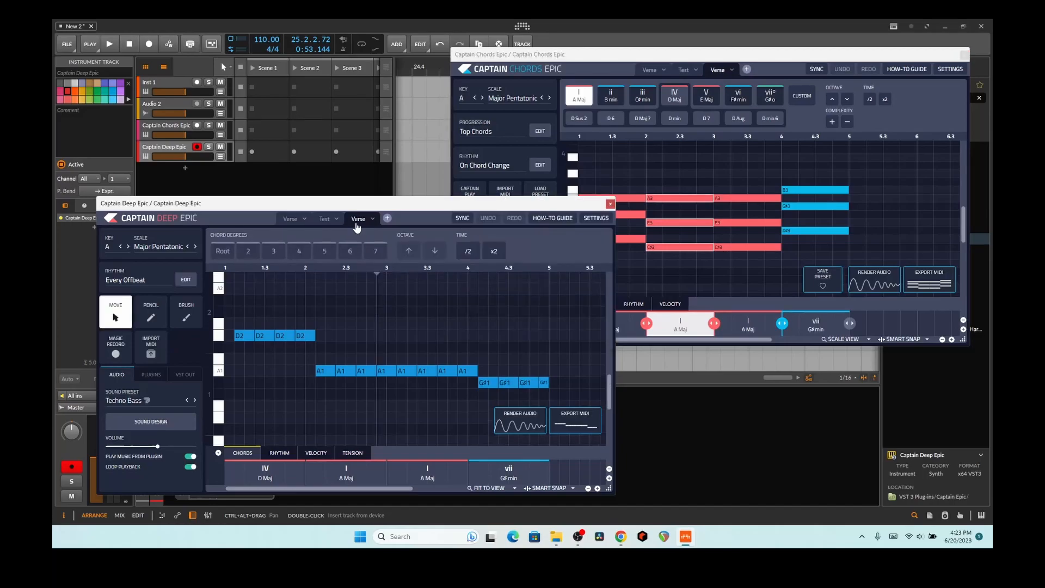
pyautogui.moveTo(431, 254)
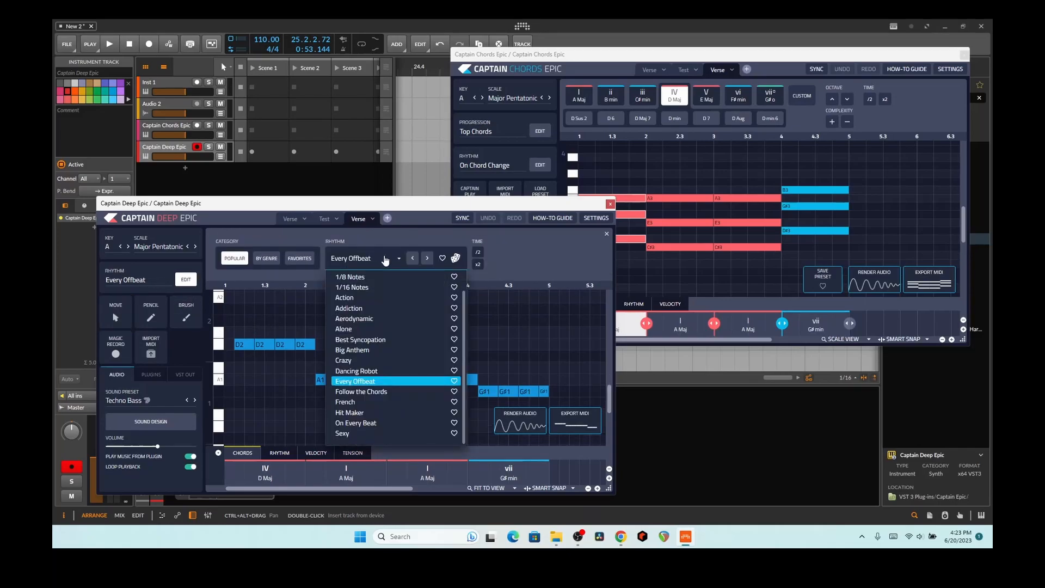
# Step: Set the second Verse's bass rhythm to Follow the Chords and play back both Verse sections to compare
pyautogui.click(360, 391)
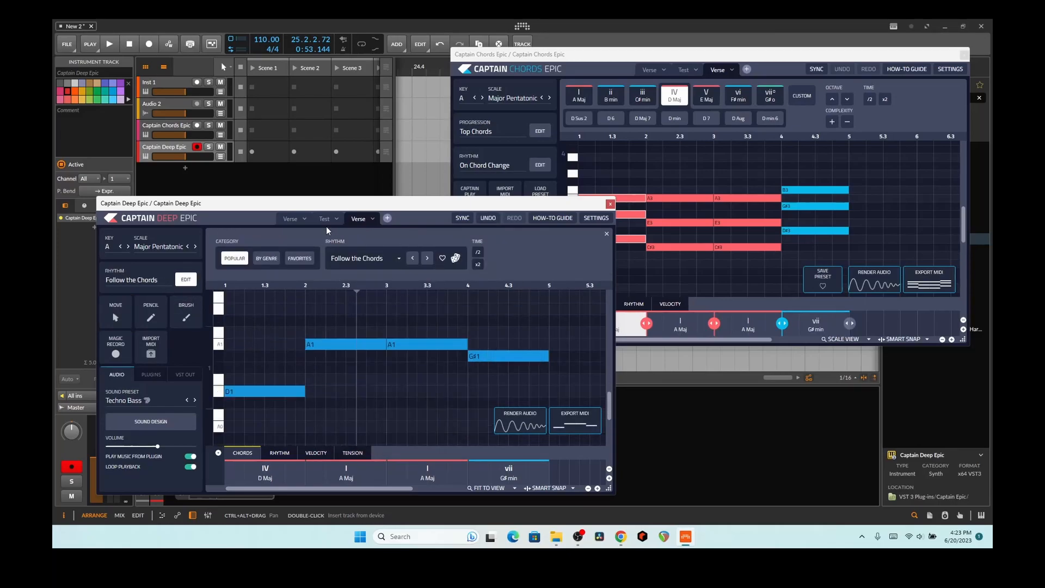
pyautogui.click(427, 258)
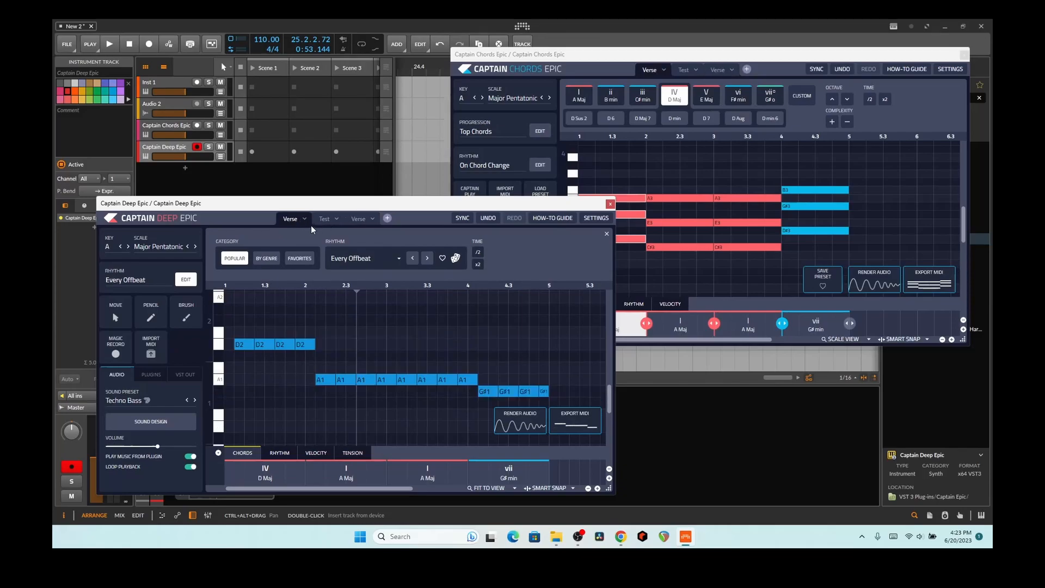
pyautogui.click(109, 44)
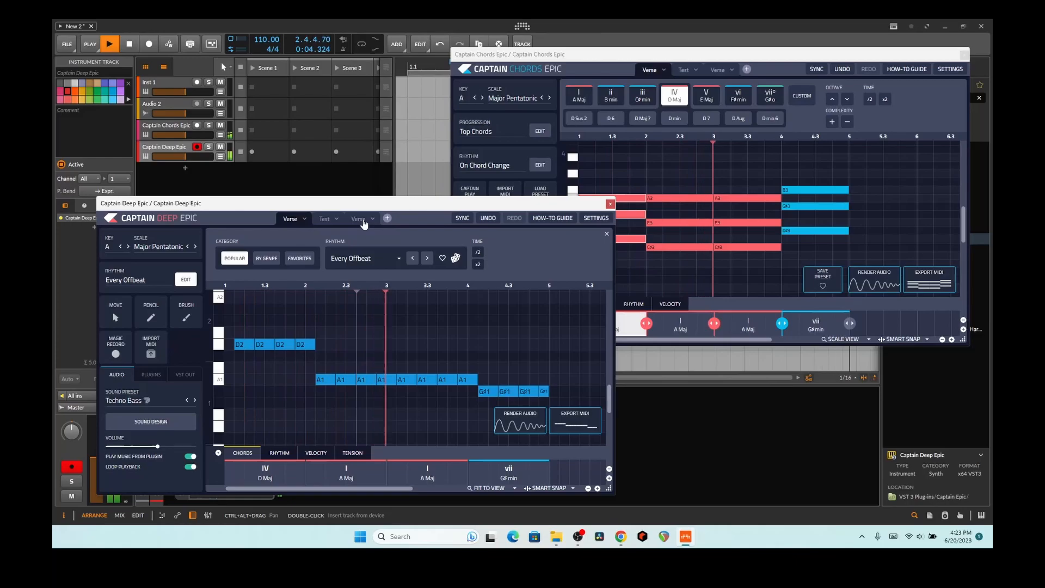
pyautogui.click(427, 258)
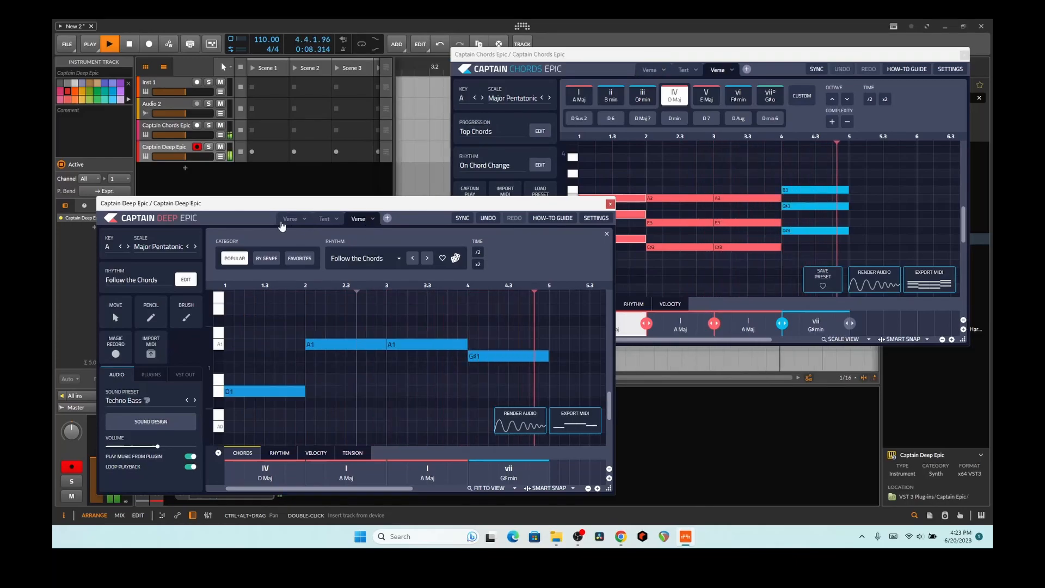
pyautogui.click(108, 43)
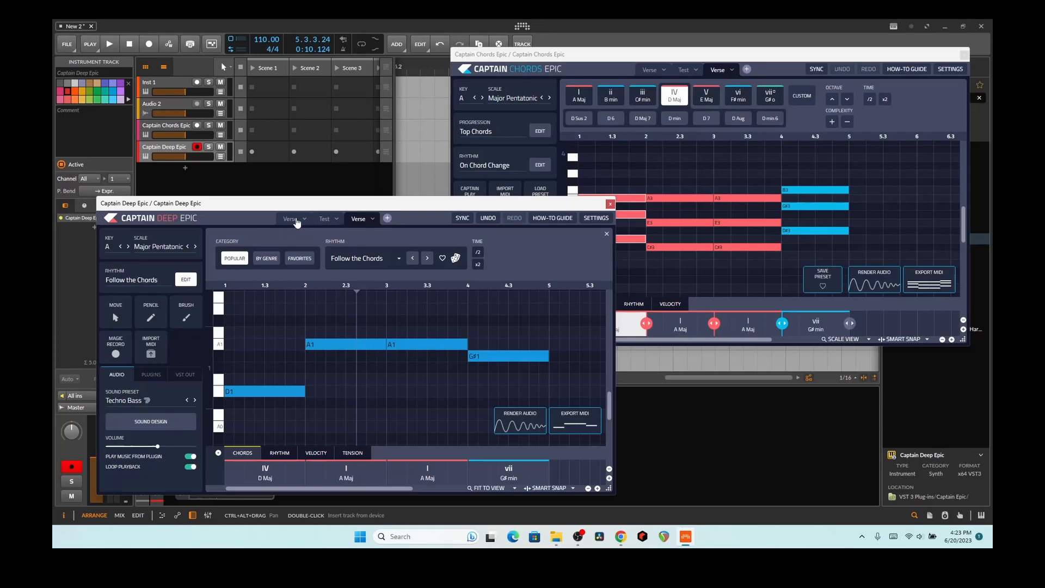
pyautogui.click(427, 258)
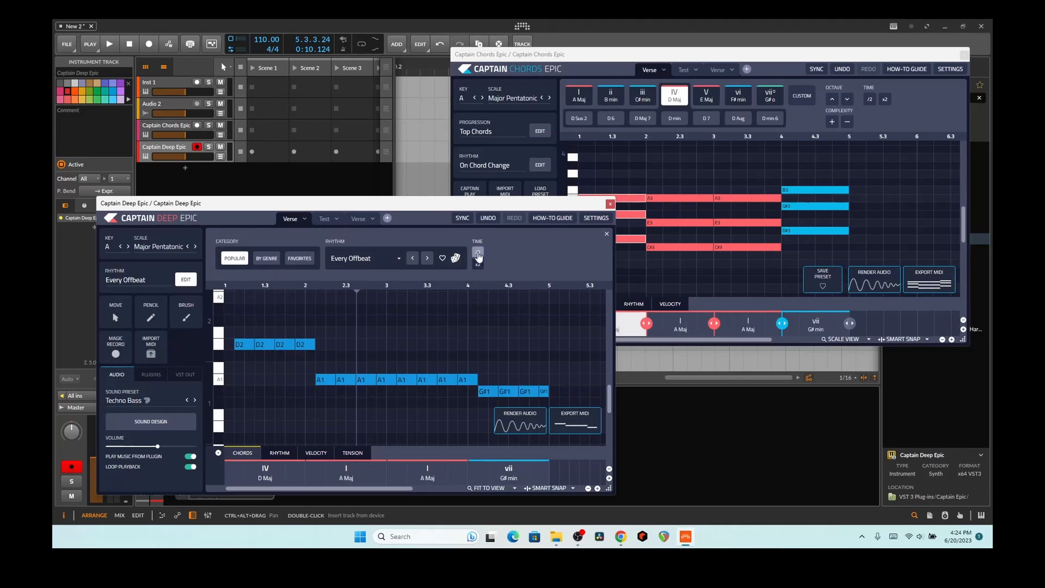
pyautogui.click(477, 262)
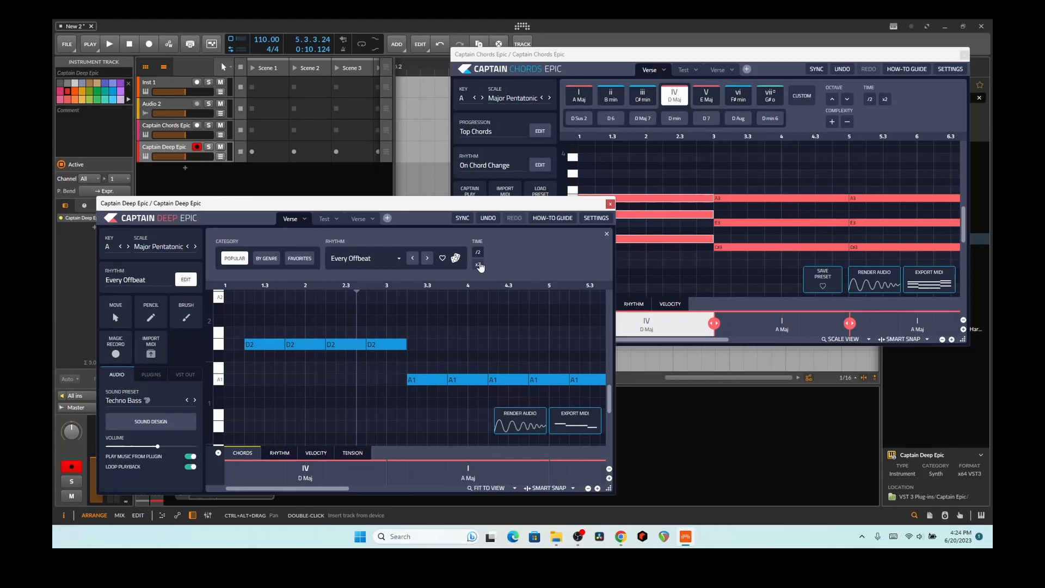
pyautogui.click(477, 253)
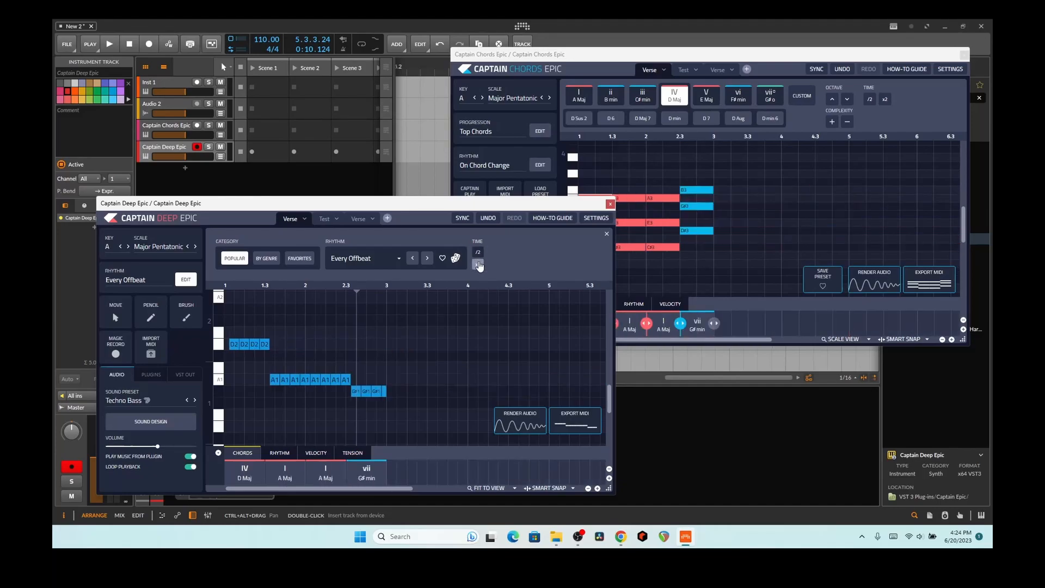
pyautogui.click(109, 44)
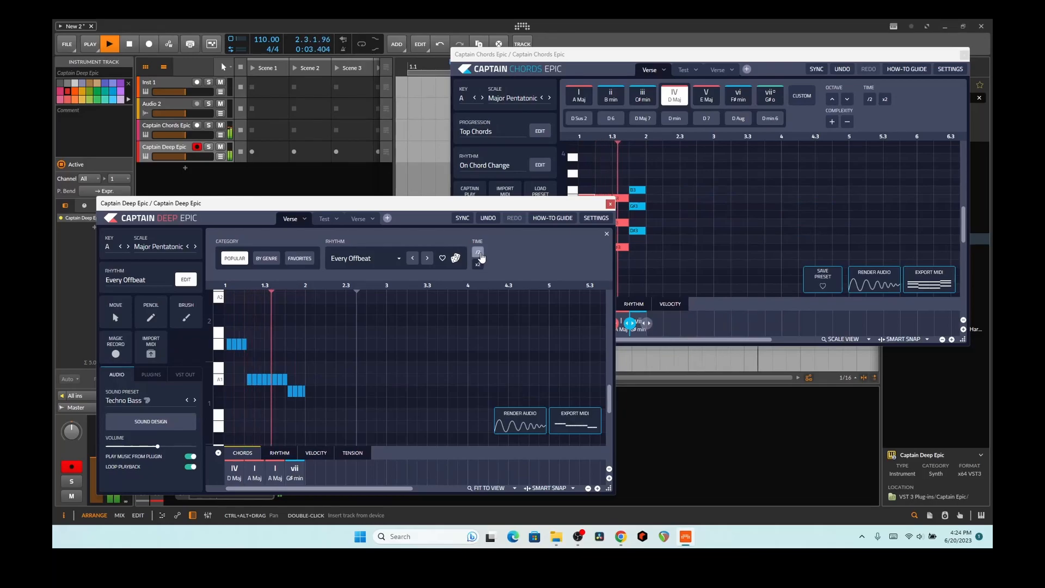
pyautogui.click(109, 44)
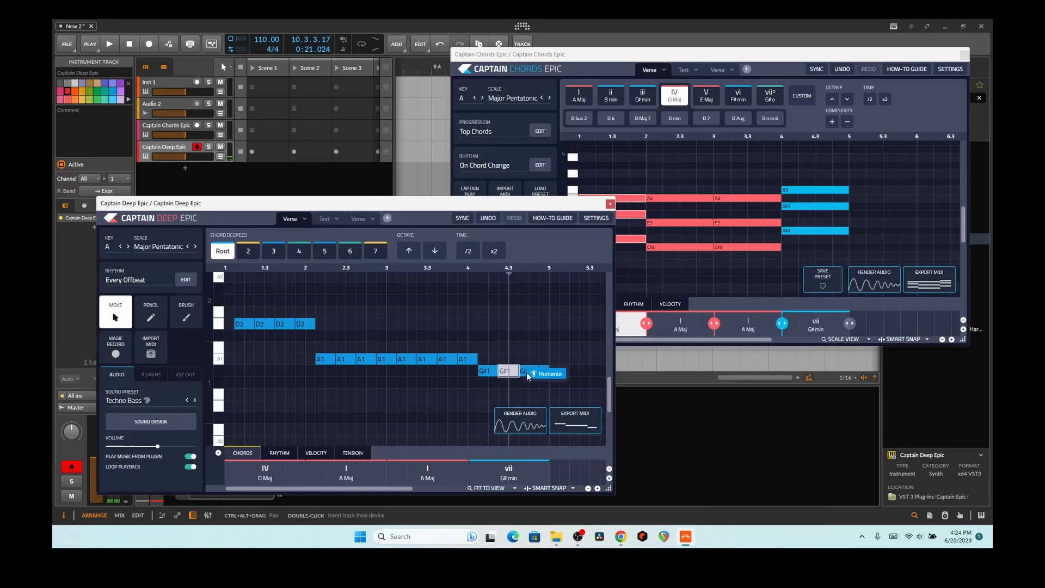
pyautogui.click(548, 374)
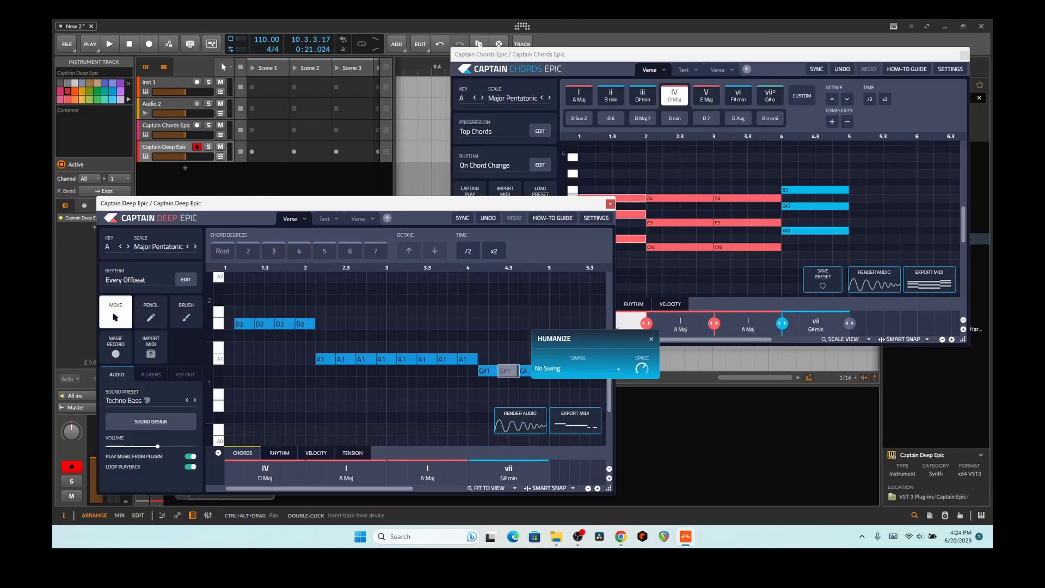
pyautogui.click(651, 338)
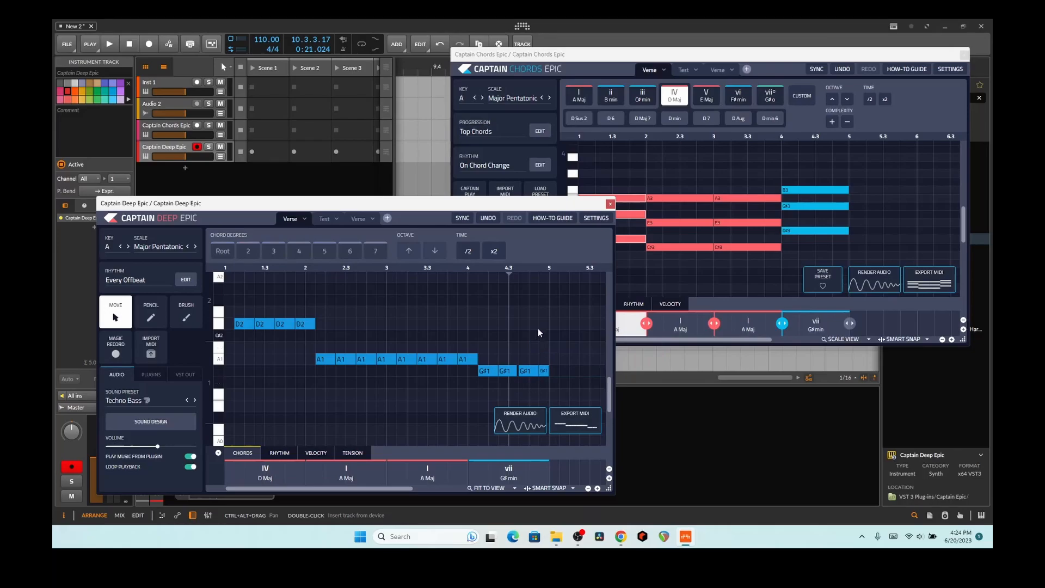
pyautogui.click(109, 44)
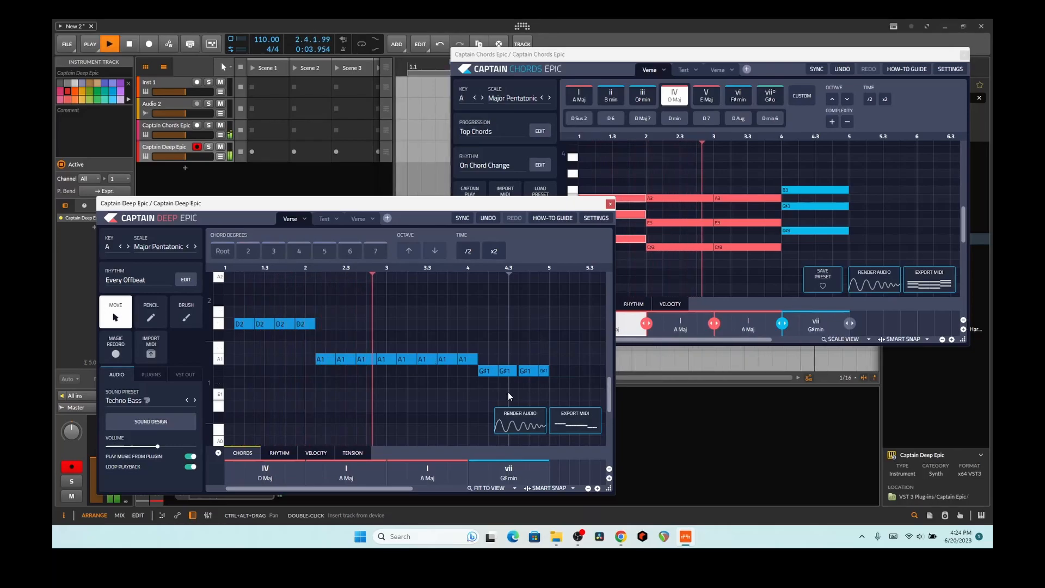
pyautogui.click(108, 44)
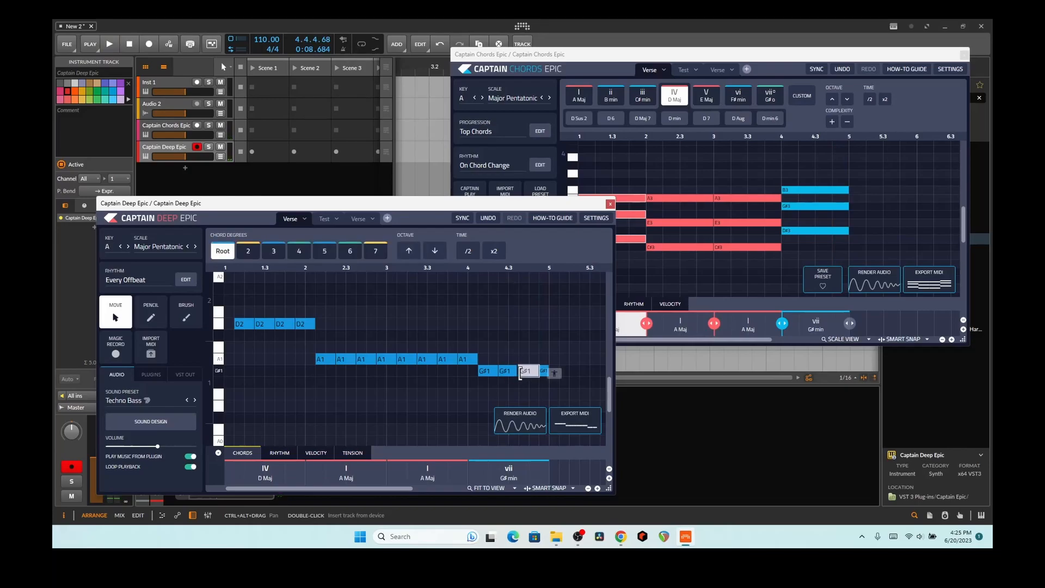
pyautogui.click(108, 44)
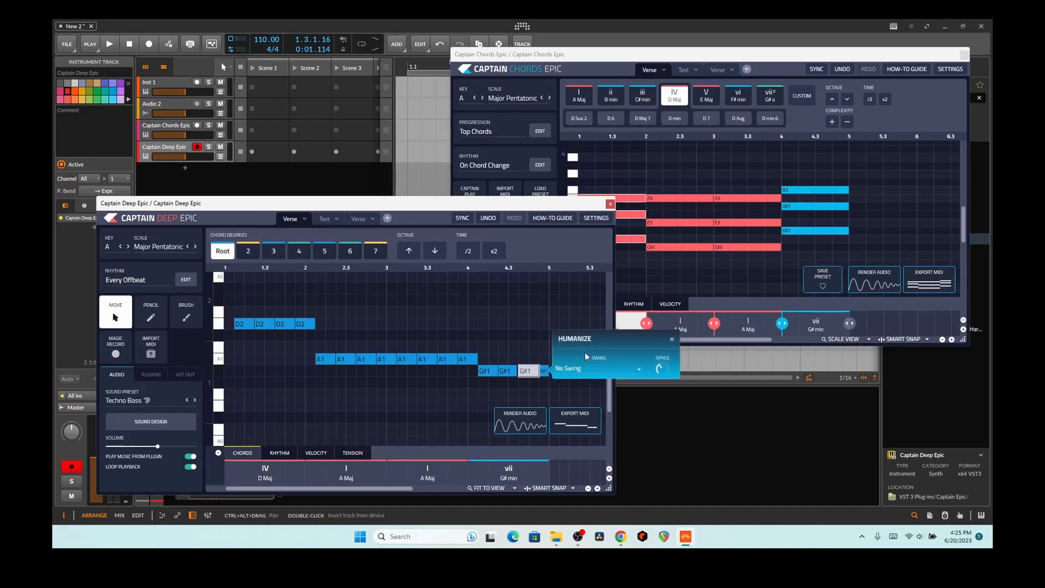
pyautogui.click(672, 339)
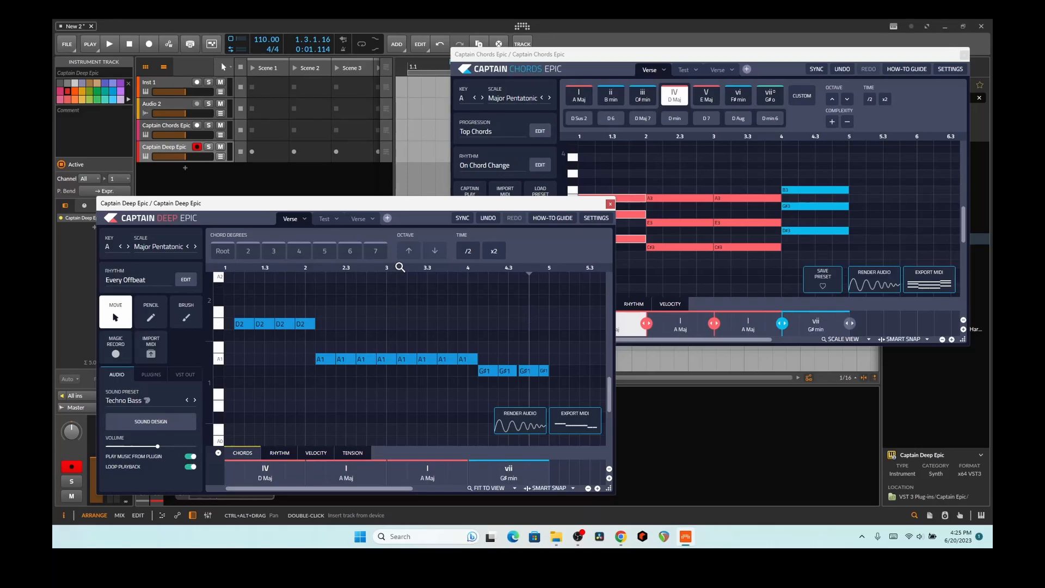
# Step: Search the browser for '.mid' and locate 05_Pad Progression_Cmin_Melodic_120bpm
pyautogui.click(519, 415)
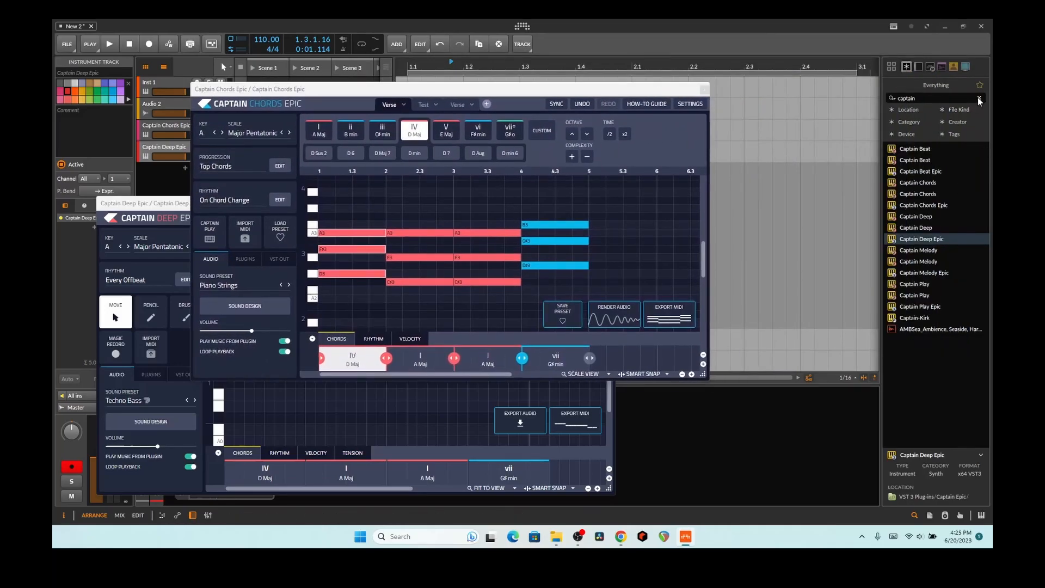
pyautogui.click(979, 98)
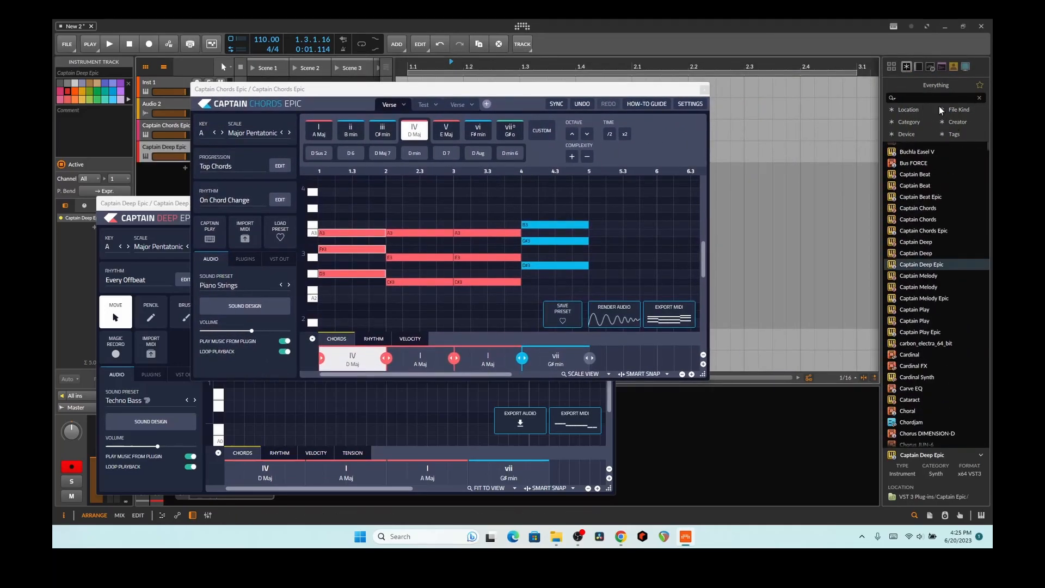
pyautogui.click(933, 97)
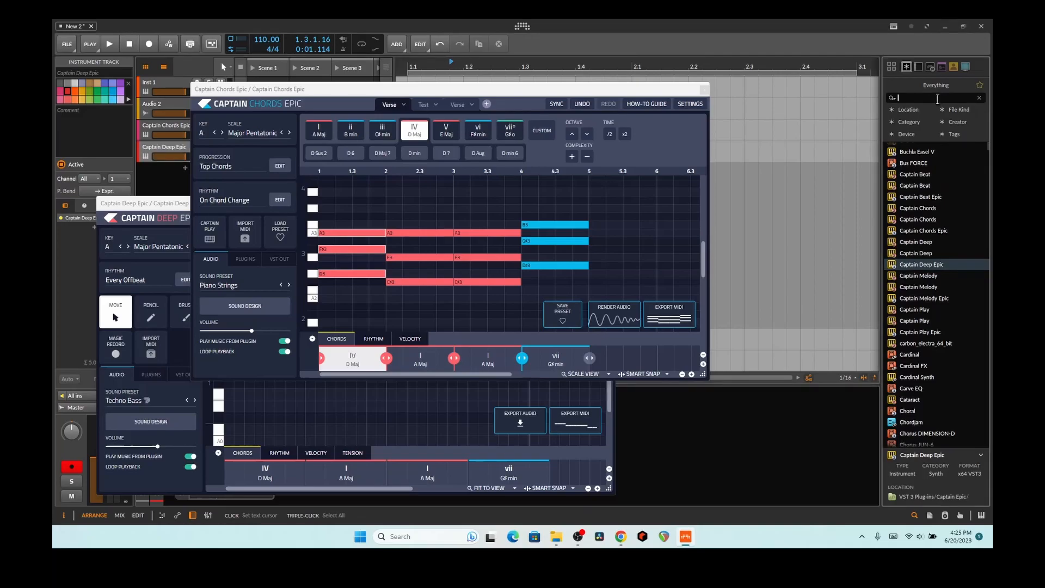
pyautogui.write('.mid')
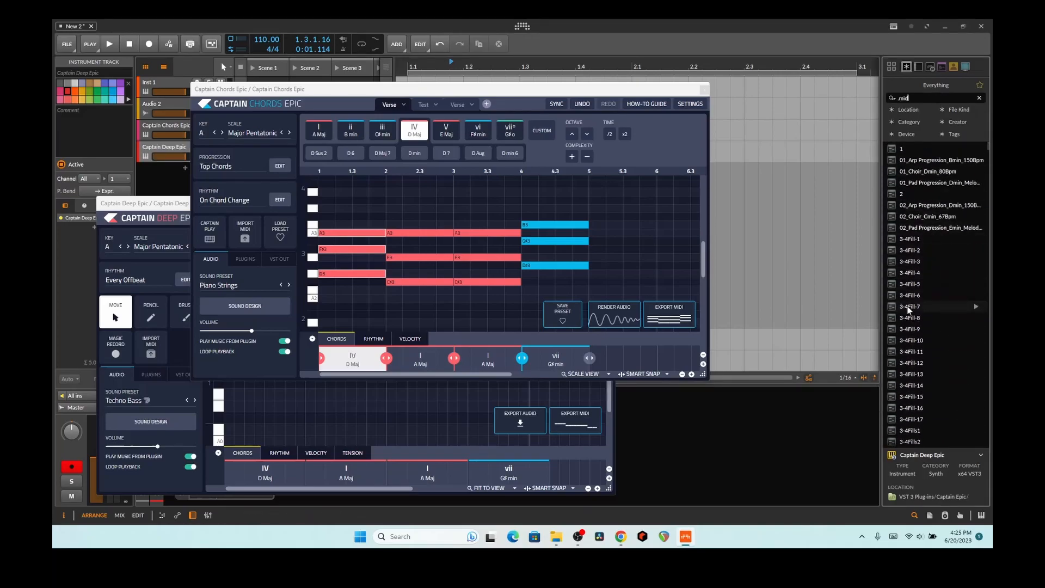
pyautogui.scroll(-3)
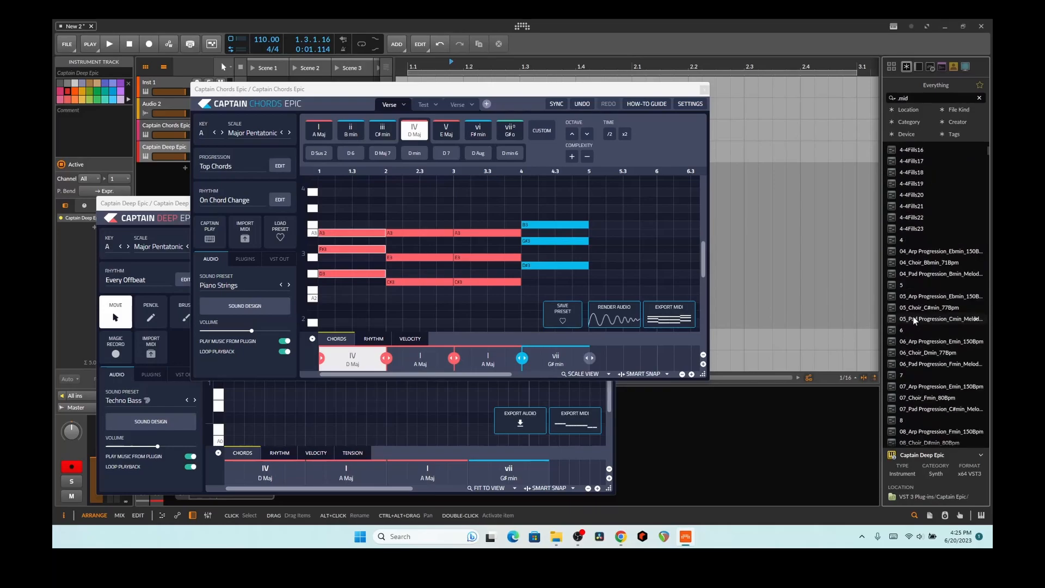
pyautogui.click(939, 319)
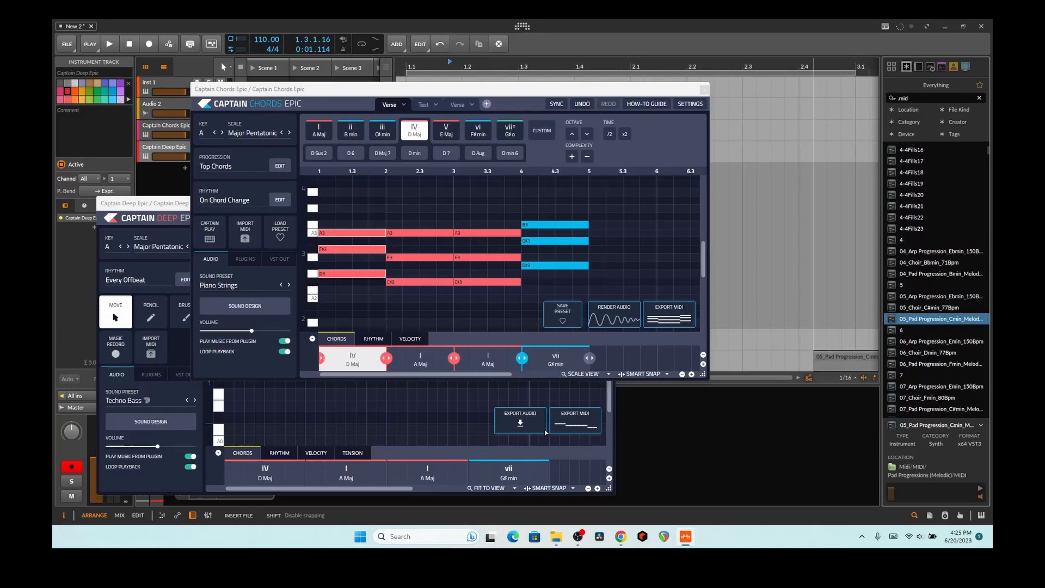
# Step: Import the pad progression into Captain Chords Epic, transposed to A Major Pentatonic
pyautogui.click(244, 229)
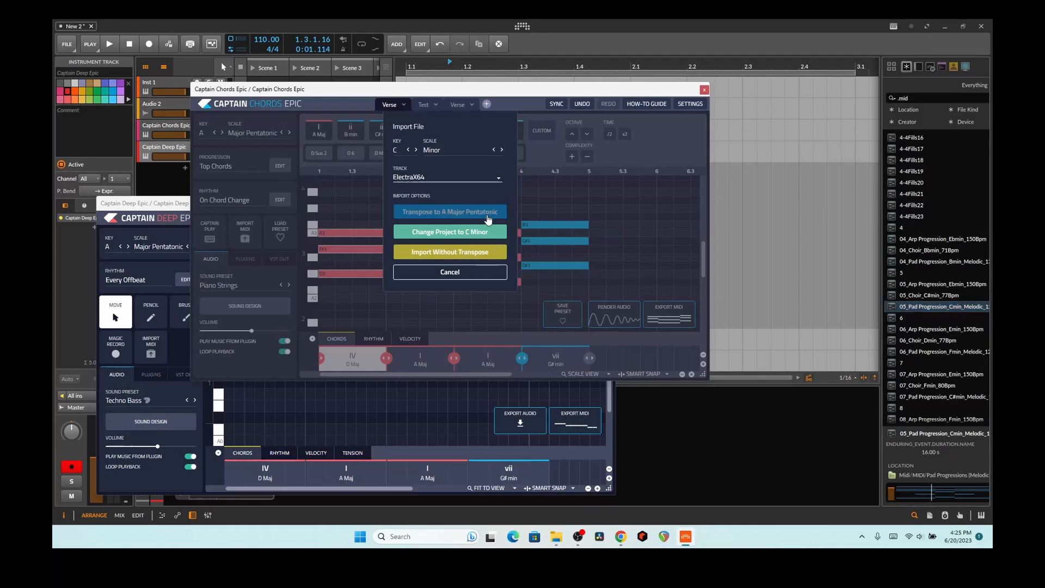
pyautogui.click(450, 252)
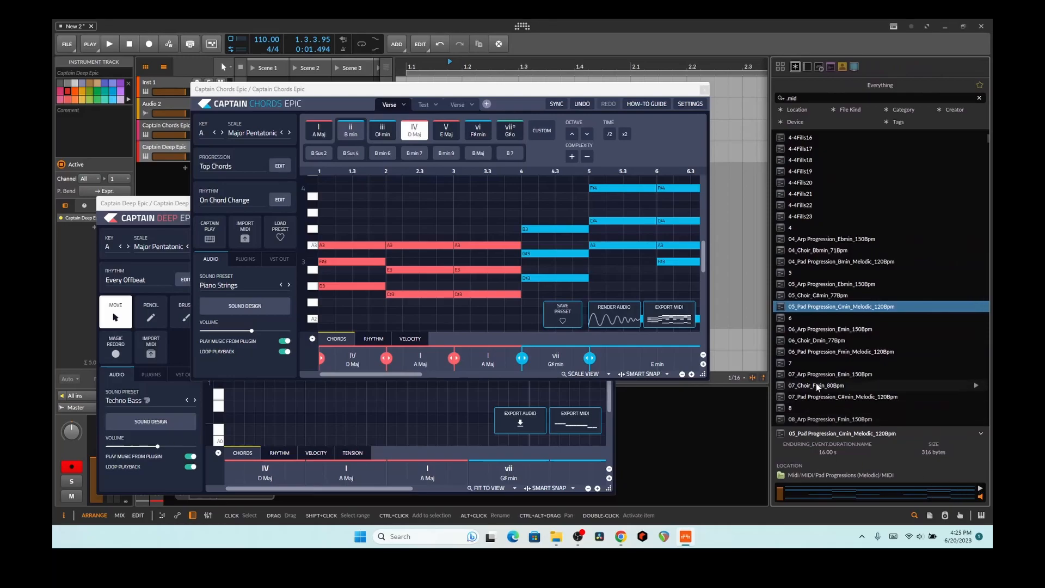
pyautogui.click(318, 130)
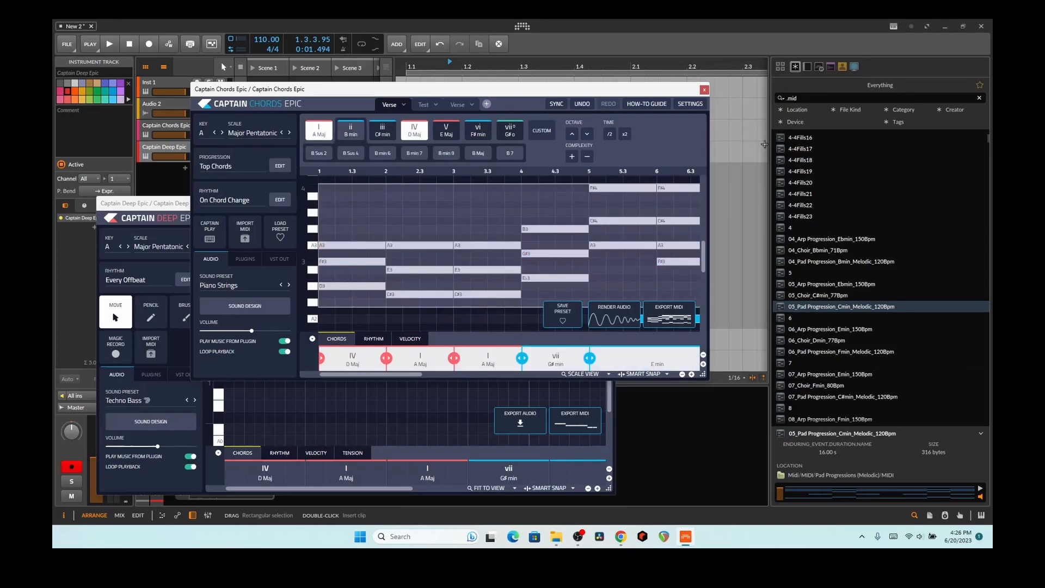
pyautogui.click(319, 128)
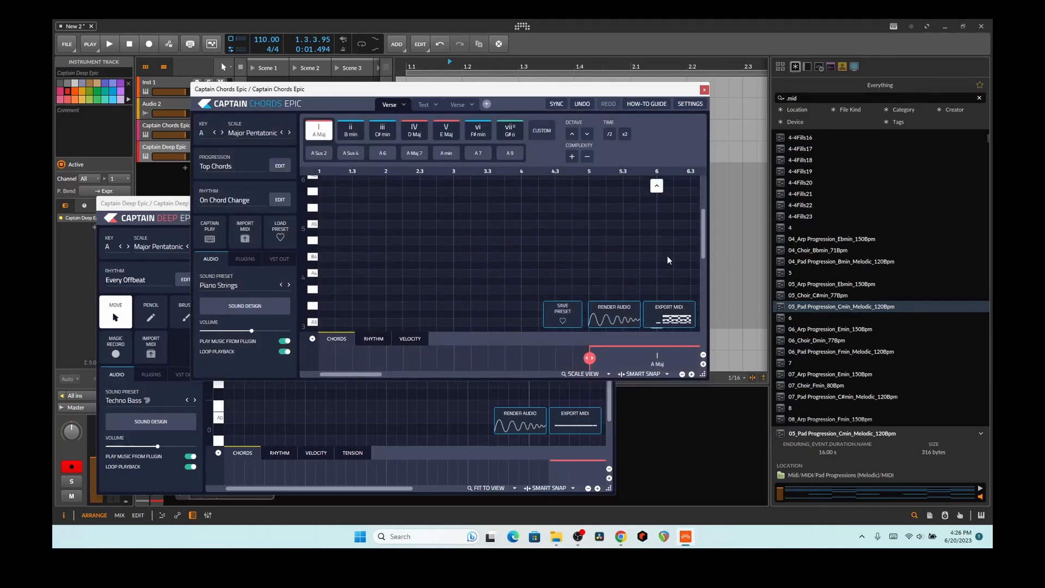
# Step: Play the imported progression, scroll through Captain Deep's timeline, then close the plugin windows
pyautogui.click(109, 43)
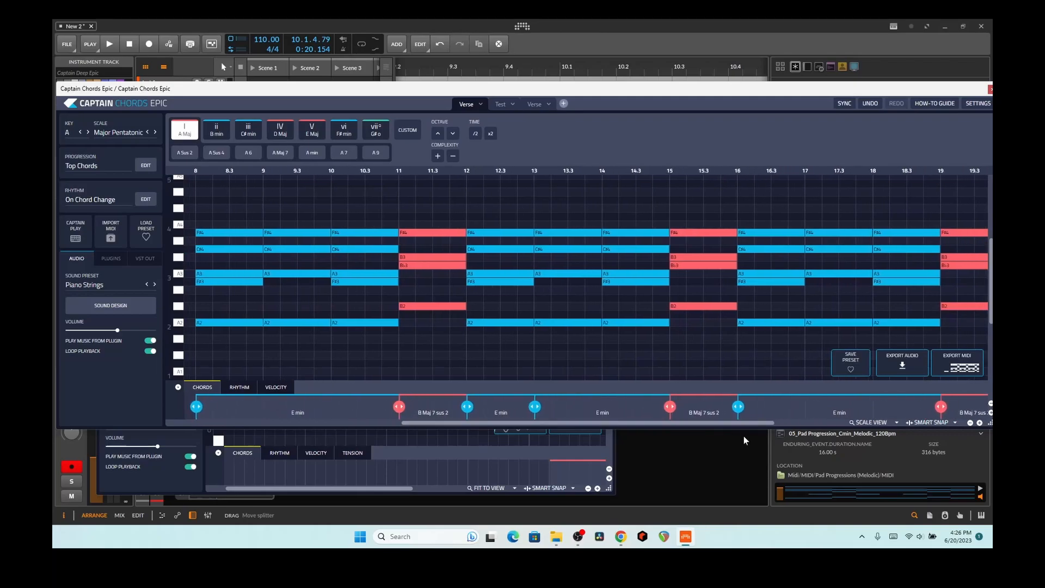
pyautogui.moveTo(871, 506)
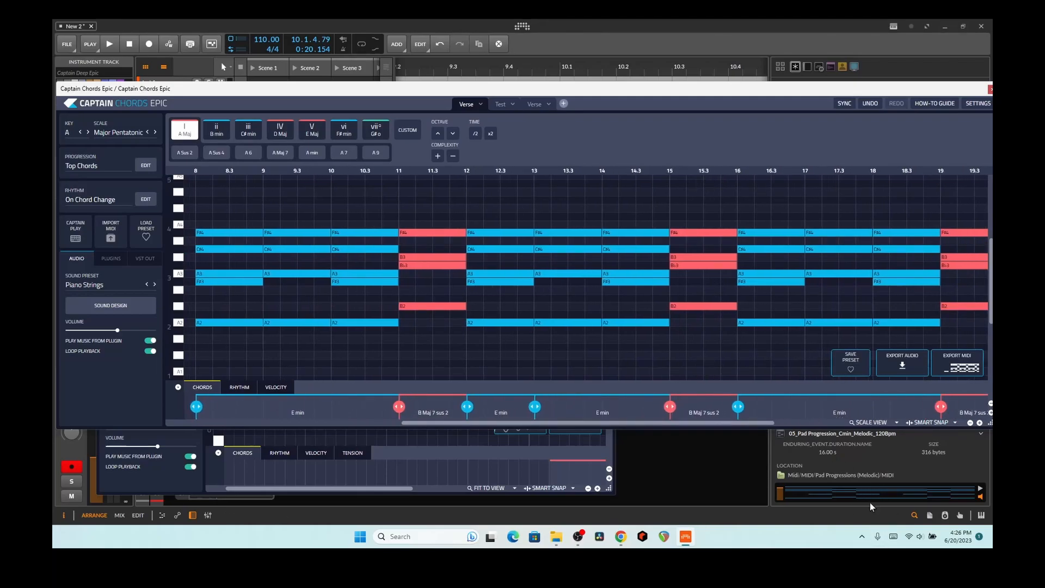
pyautogui.moveTo(820, 509)
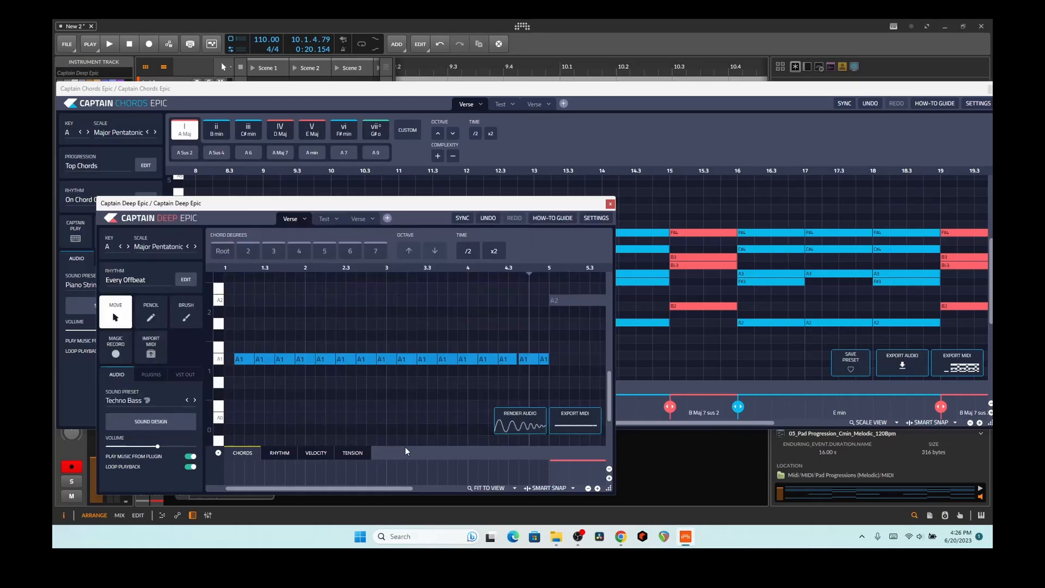
pyautogui.hscroll(3)
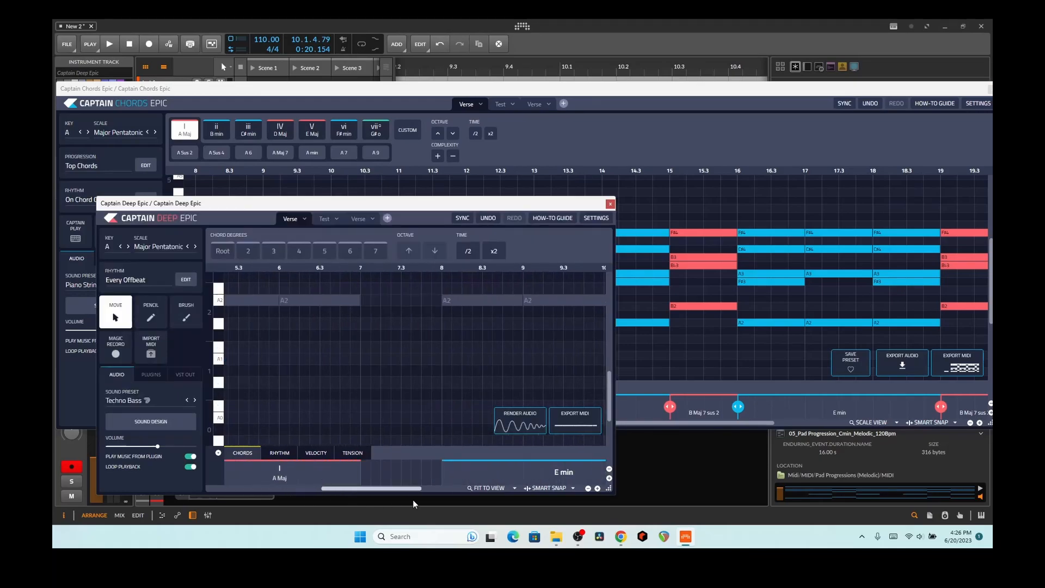
pyautogui.hscroll(3)
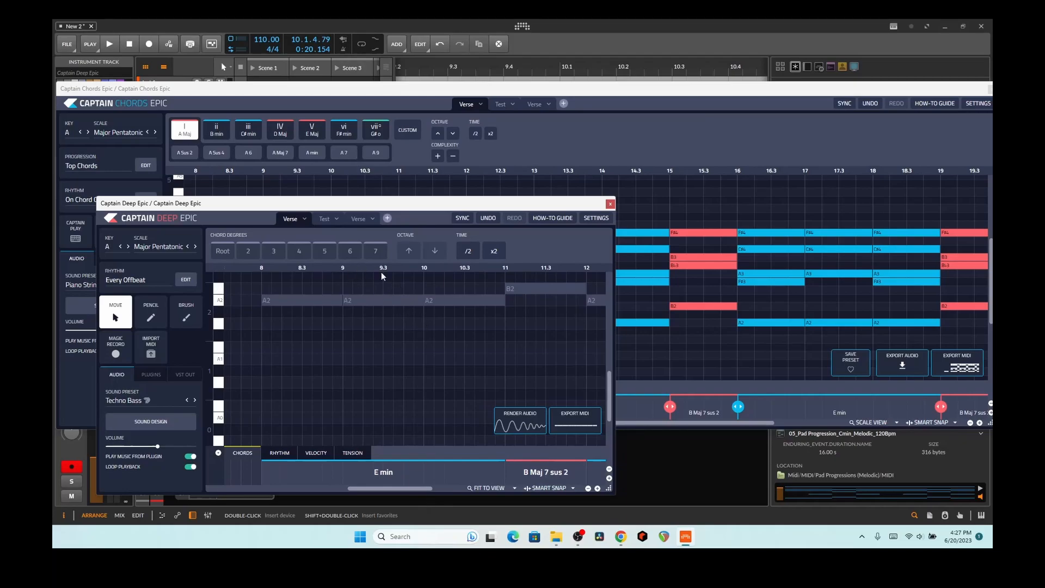
pyautogui.click(607, 203)
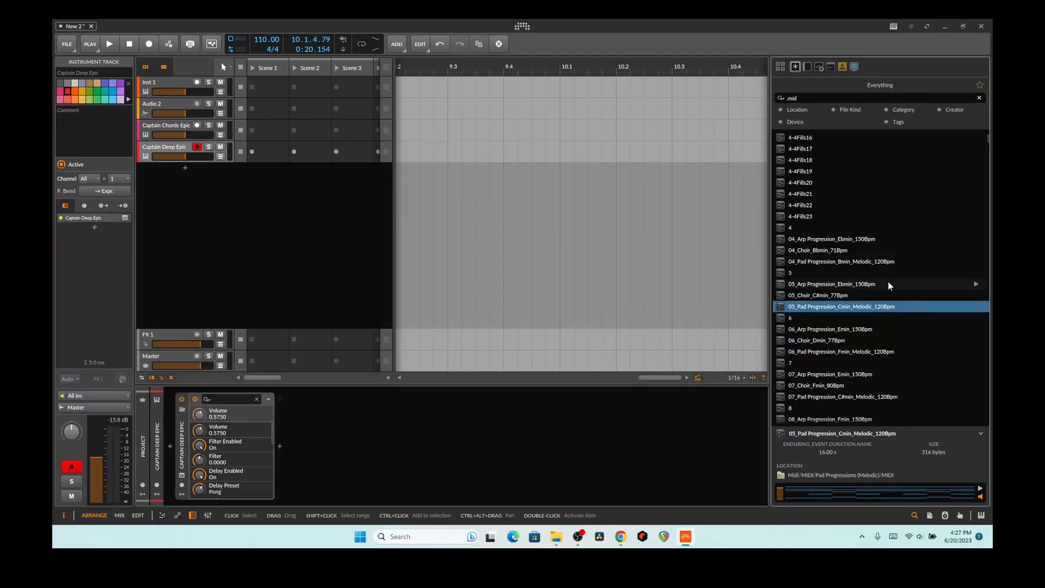
pyautogui.moveTo(807, 66)
pyautogui.write('capta')
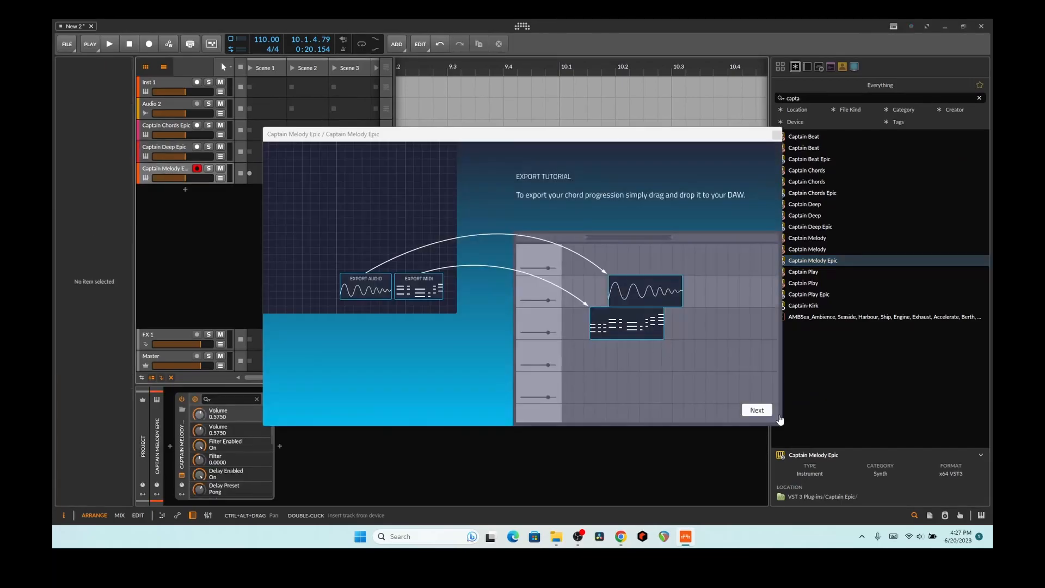
# Step: Finish Captain Melody Epic's setup in A Major Pentatonic and add a melody idea at the start
pyautogui.click(756, 410)
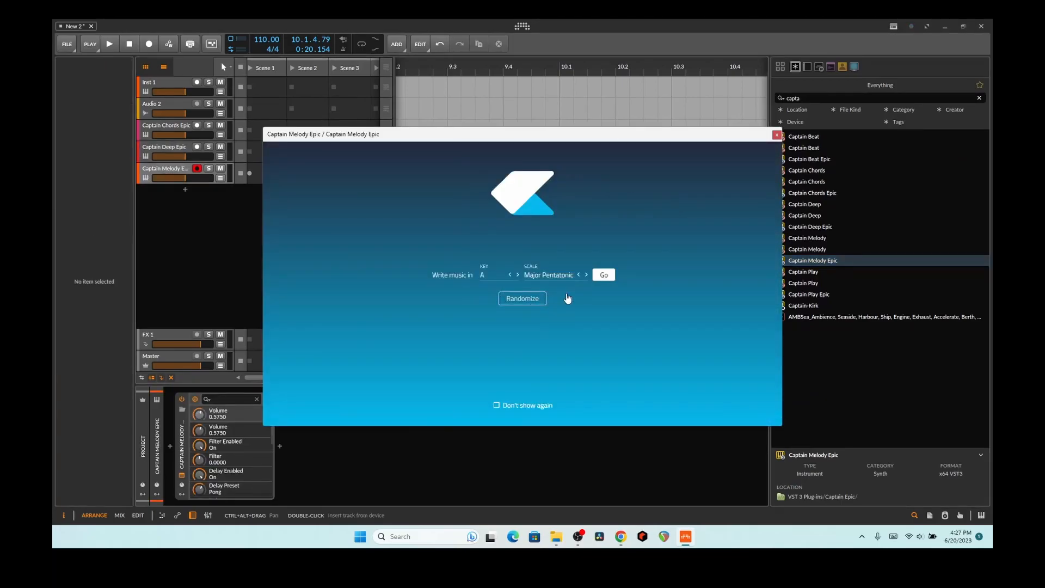
pyautogui.click(602, 274)
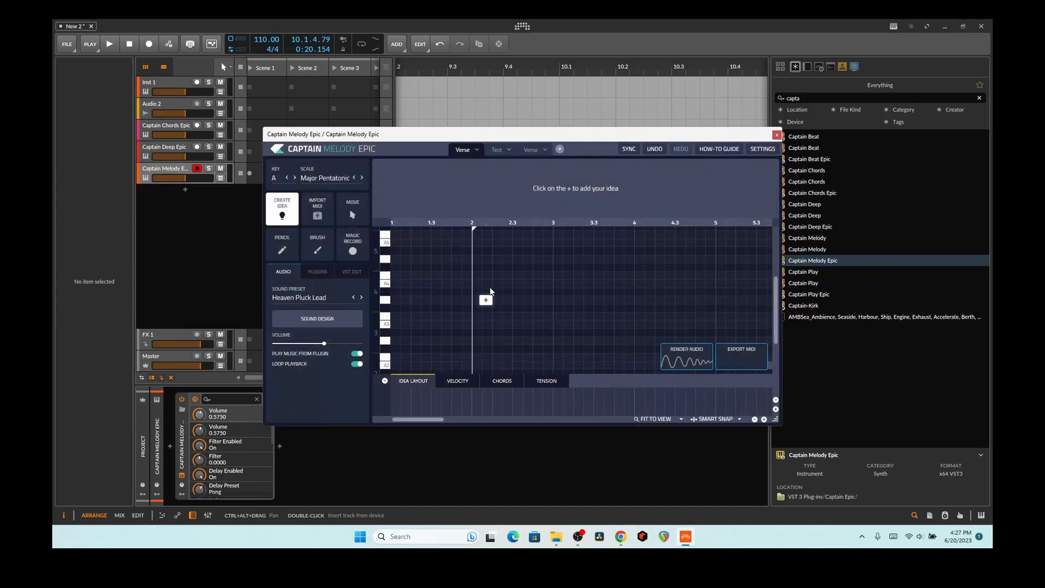
pyautogui.moveTo(406, 301)
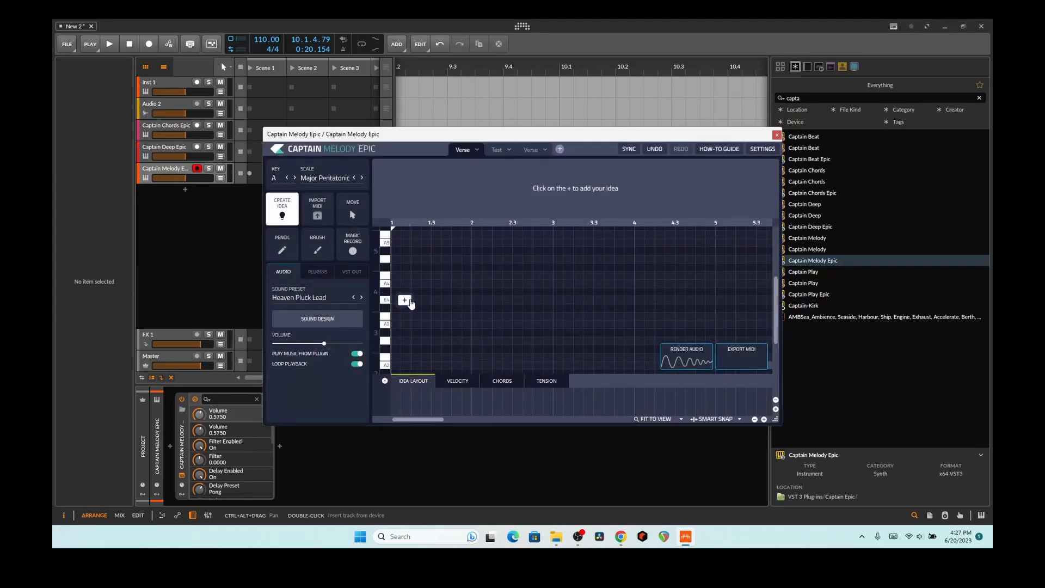
pyautogui.click(405, 301)
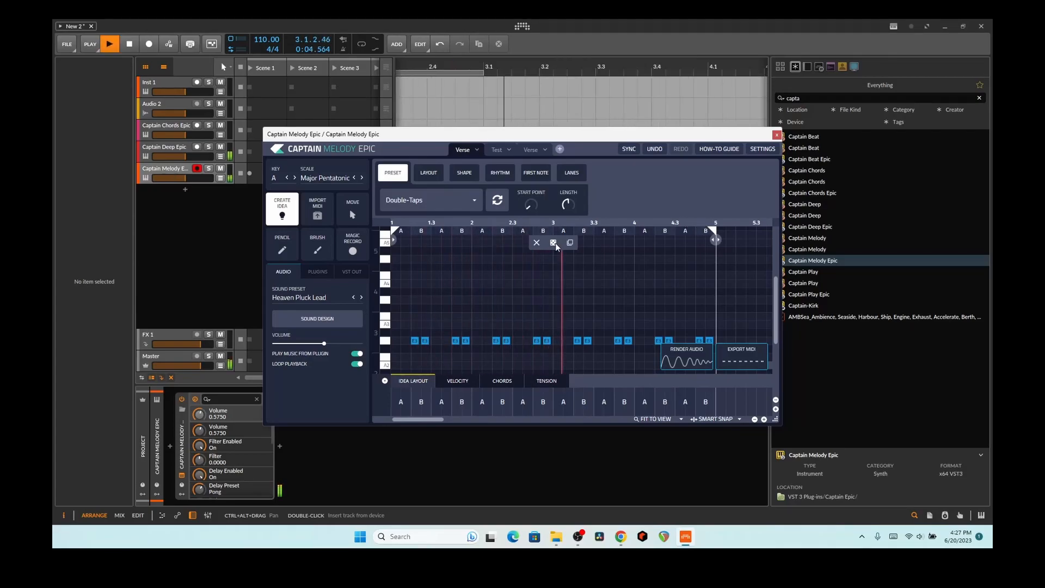
# Step: Randomize the idea's notes and switch it to a different idea preset
pyautogui.click(552, 242)
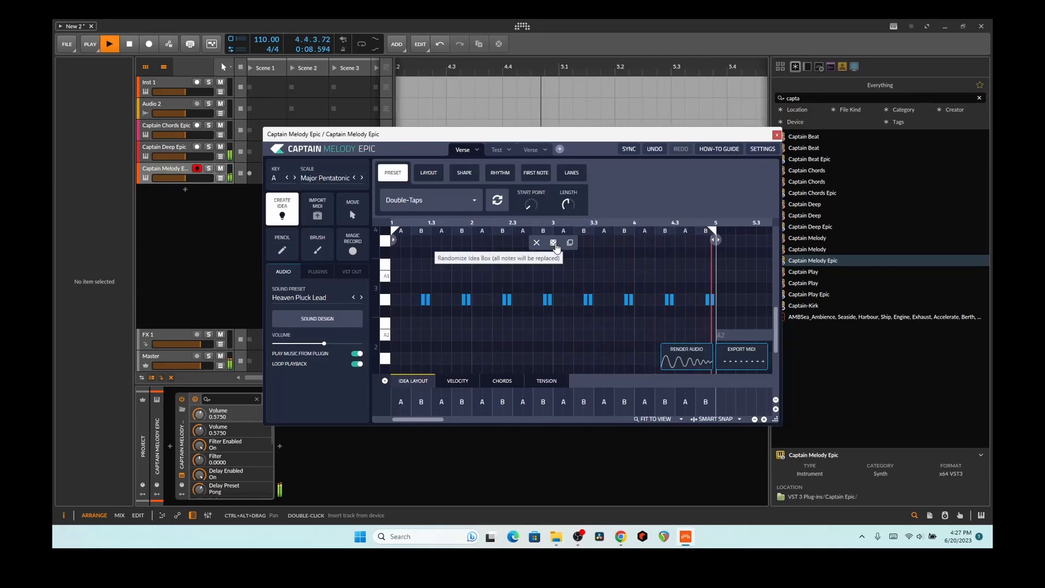
pyautogui.click(473, 201)
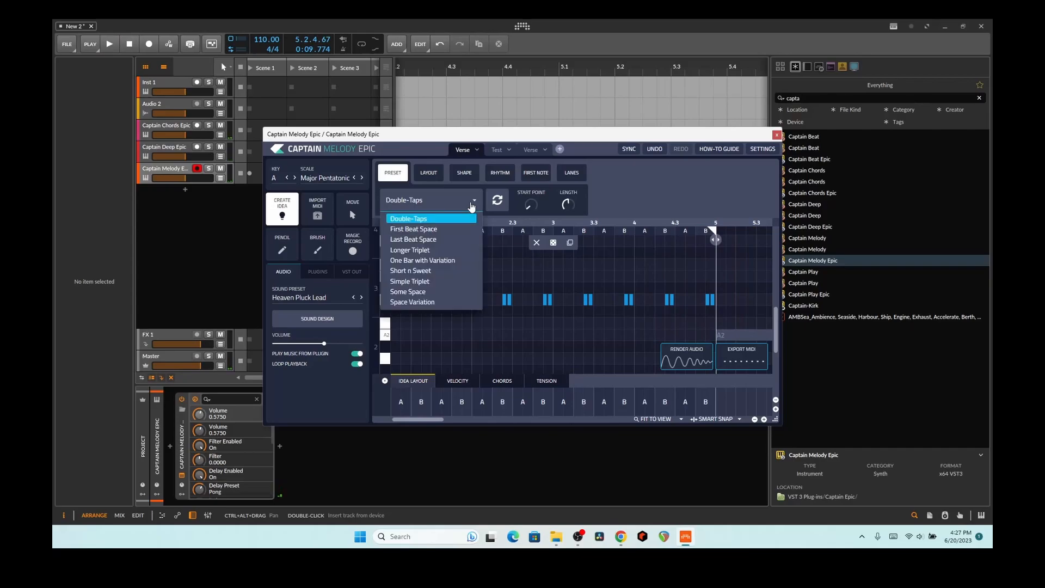
pyautogui.click(413, 240)
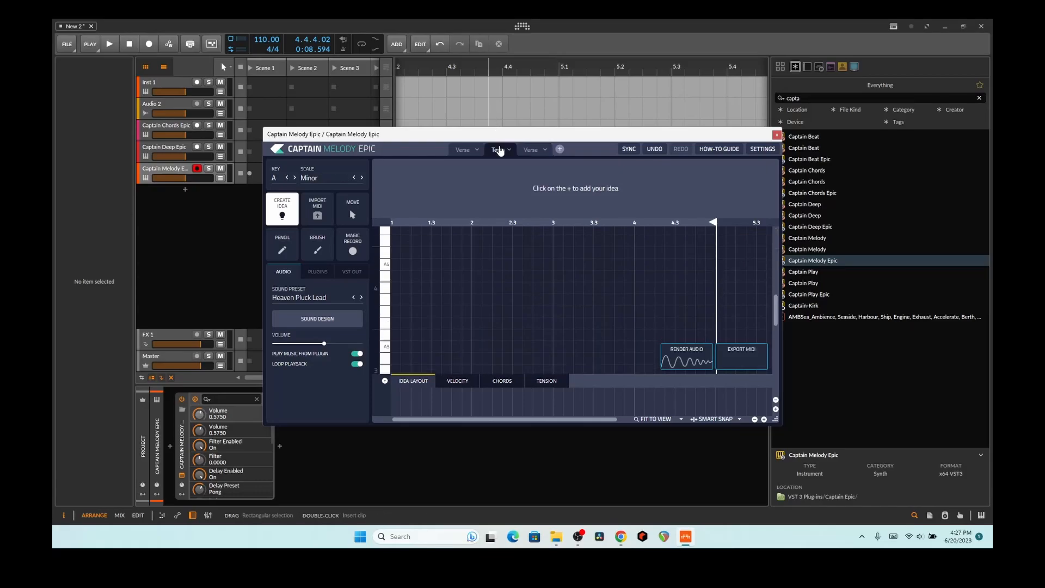
# Step: Return to the Verse melody and drag Export MIDI into the arrangement as Captain Melody.mid
pyautogui.click(282, 208)
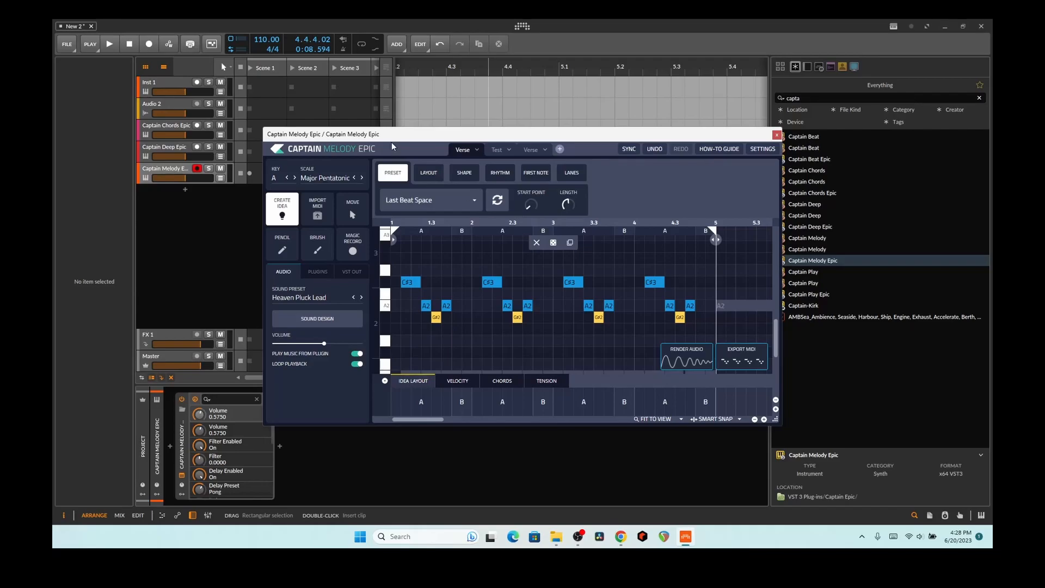
pyautogui.moveTo(323, 134); pyautogui.dragTo(194, 228)
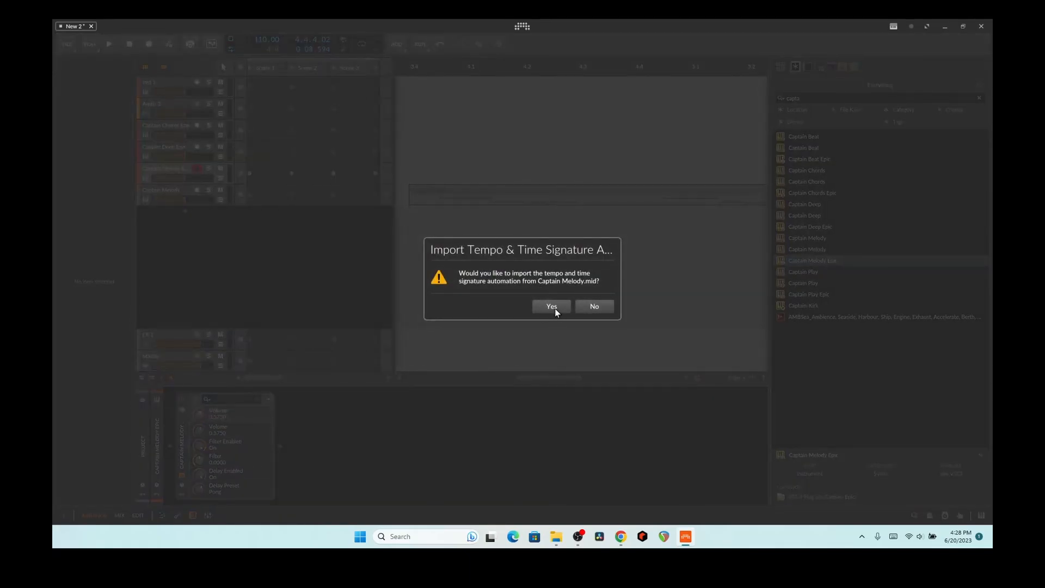
# Step: Accept importing tempo and time signature so the melody lands on a new Captain Melody track
pyautogui.click(550, 306)
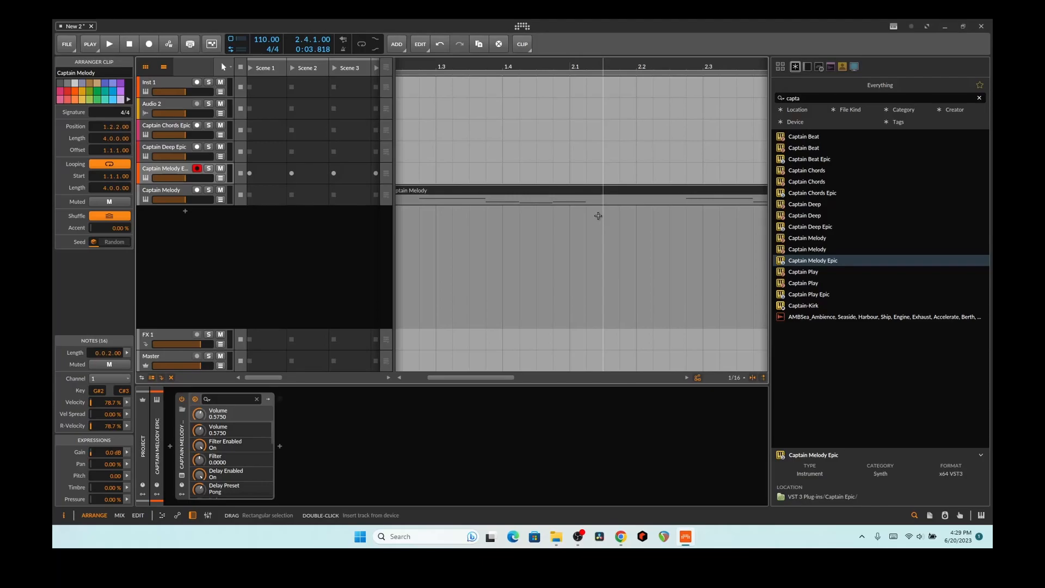
# Step: Reopen the Captain Chords Epic plugin window from its track's device
pyautogui.click(165, 125)
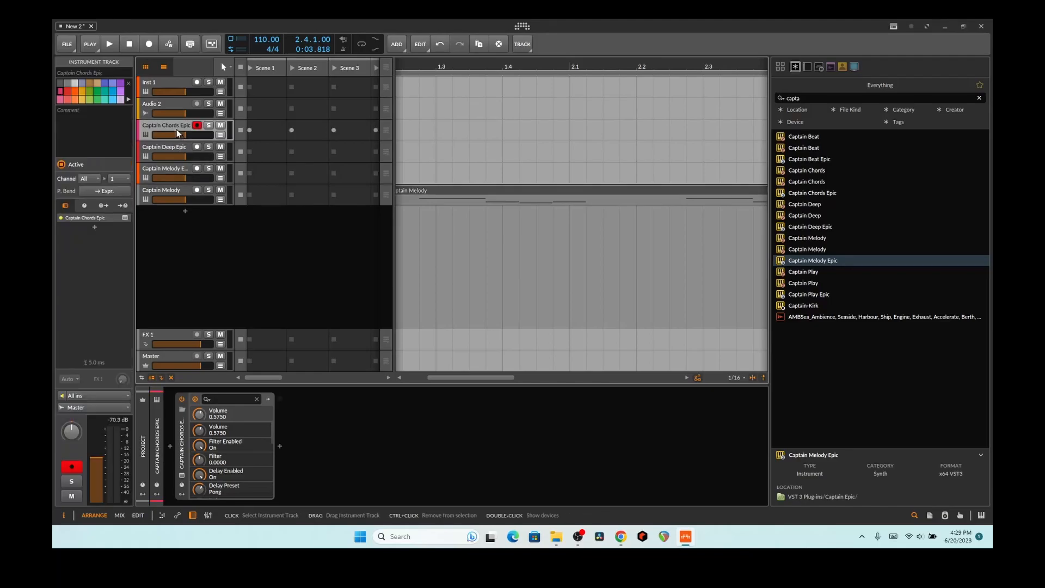
pyautogui.doubleClick(176, 133)
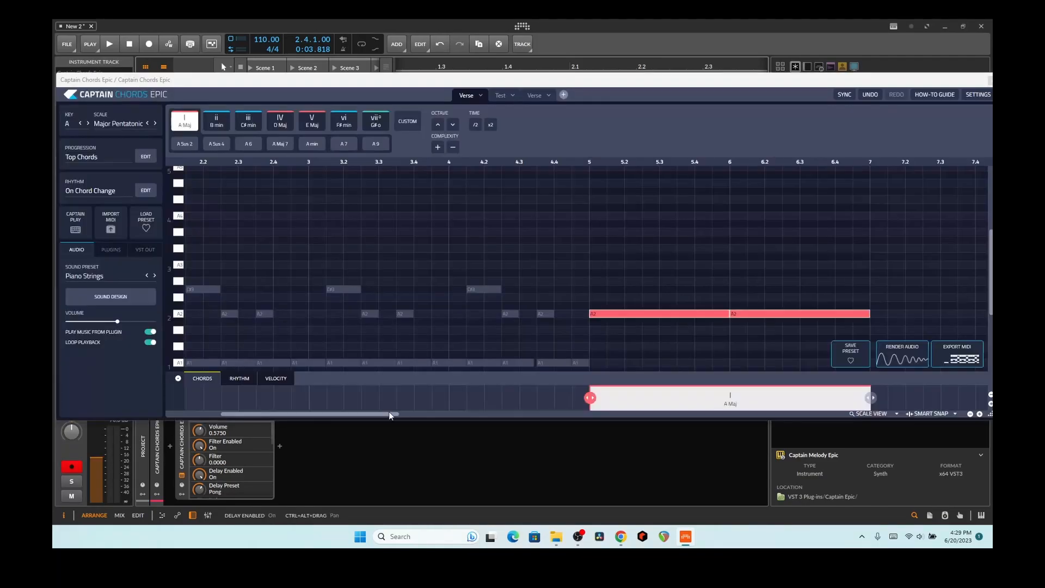